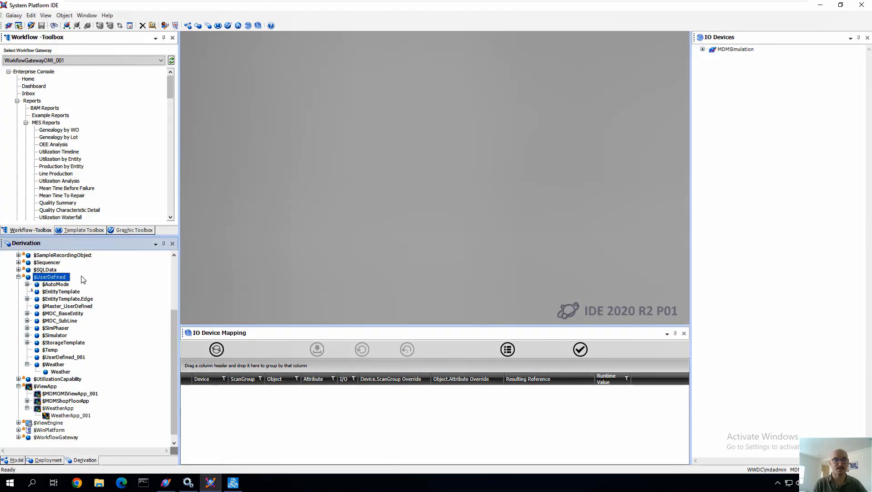
- Create the $Pump template under $UserDefined and open its editor
left_click(55, 328)
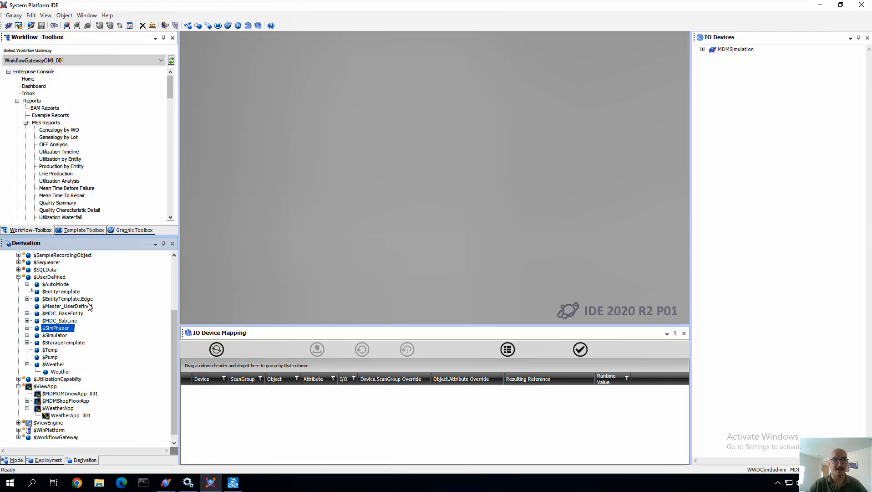
left_click(50, 328)
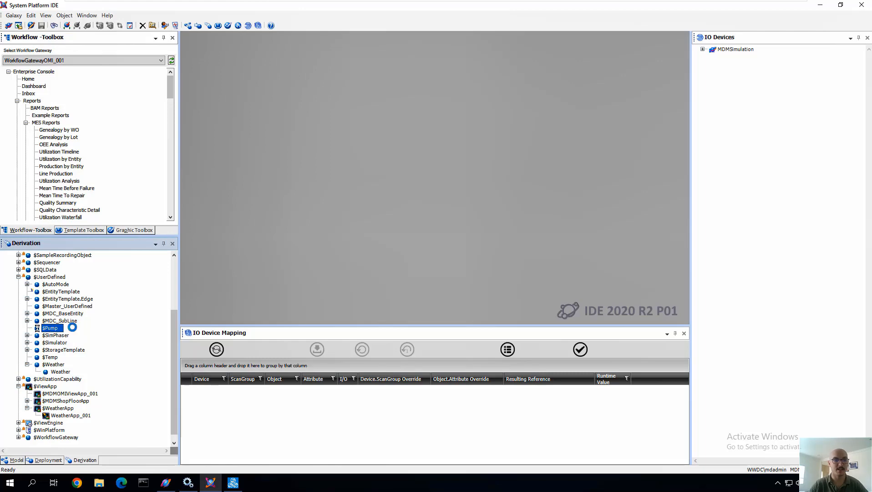
double_click(49, 328)
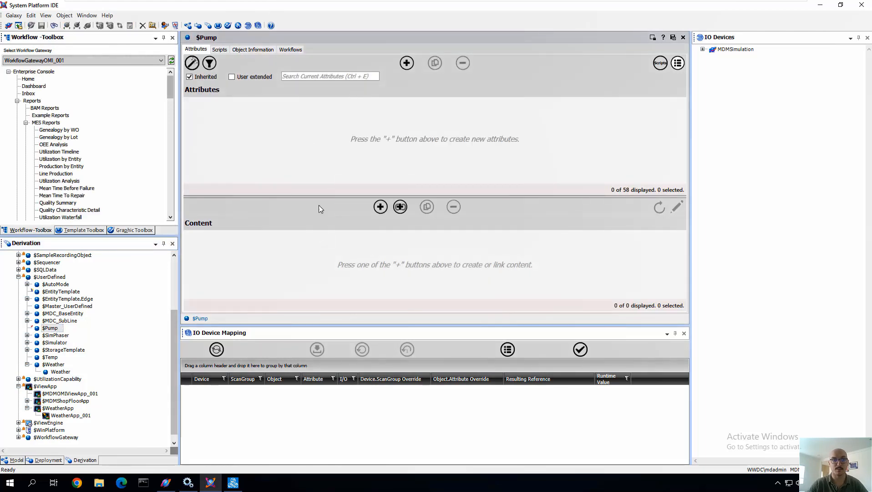
- Add a Float attribute Flow_Rate with limit alarms enabled
left_click(407, 62)
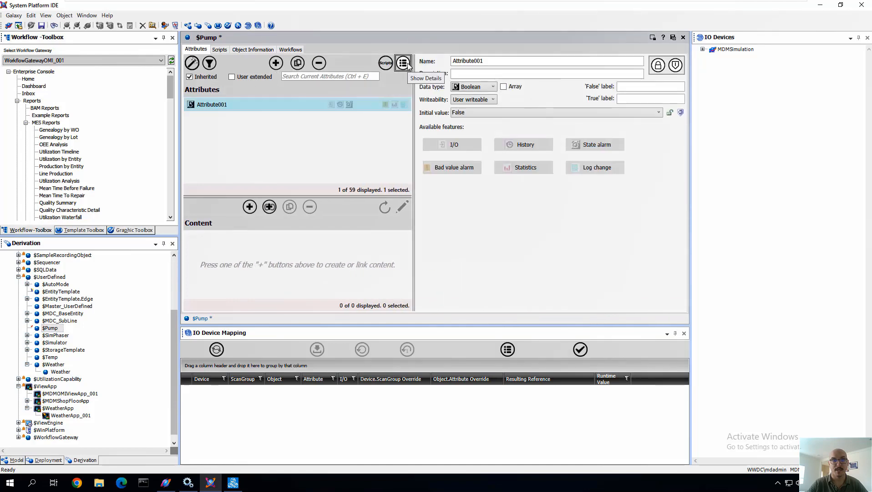
type("Flow_Rate")
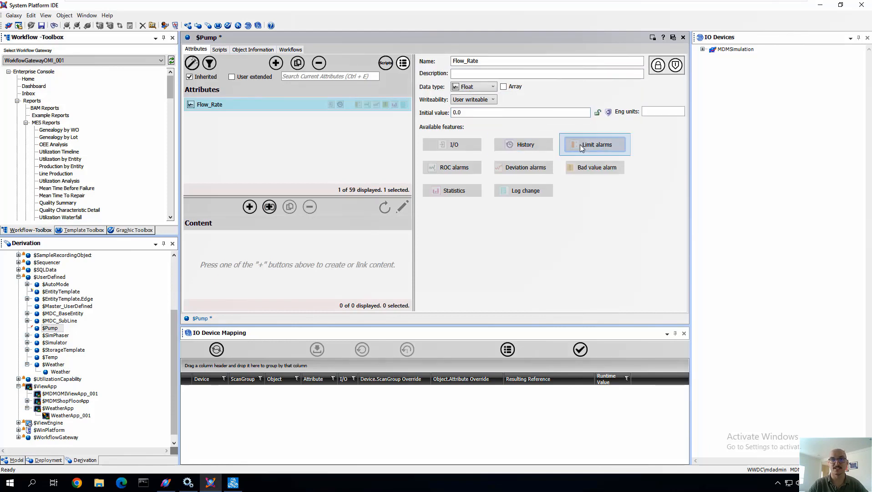
left_click(595, 144)
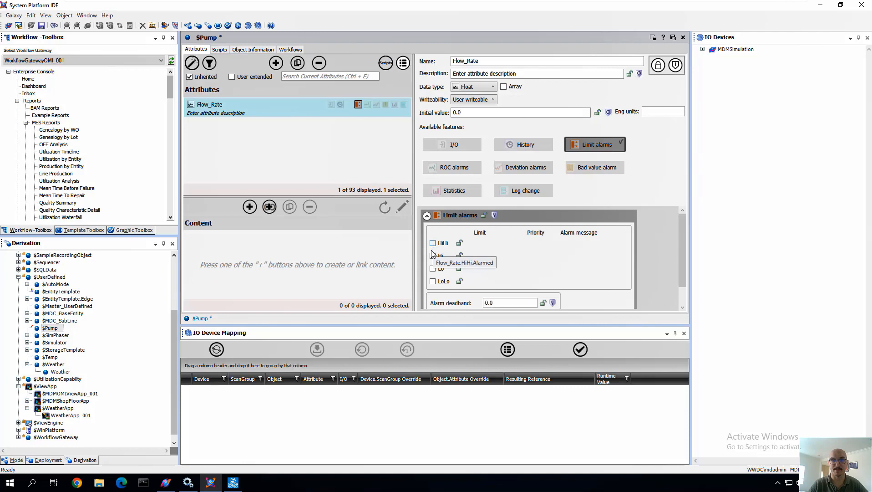
- Add a String attribute Pump_Notes and check in the $Pump template
left_click(434, 255)
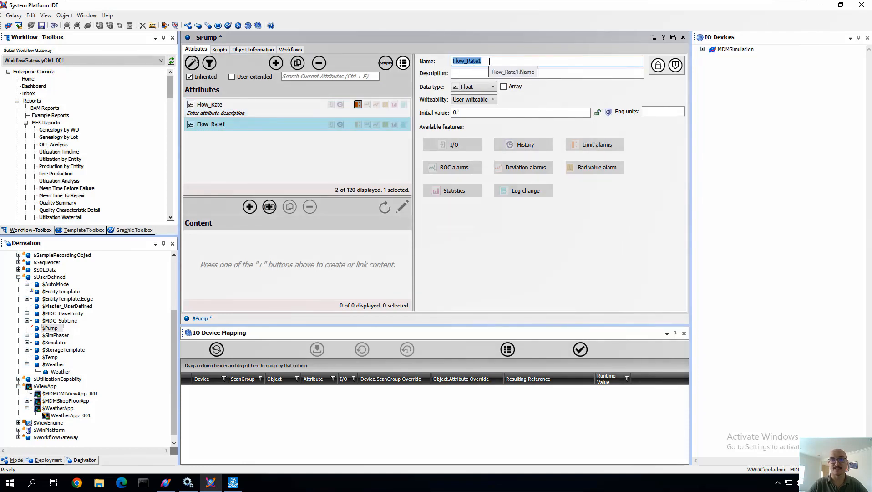
type("Pump_")
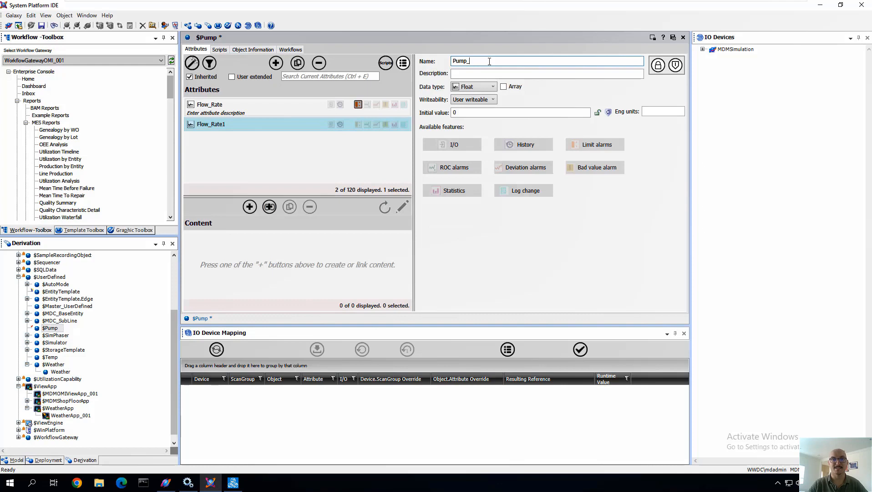
type("n")
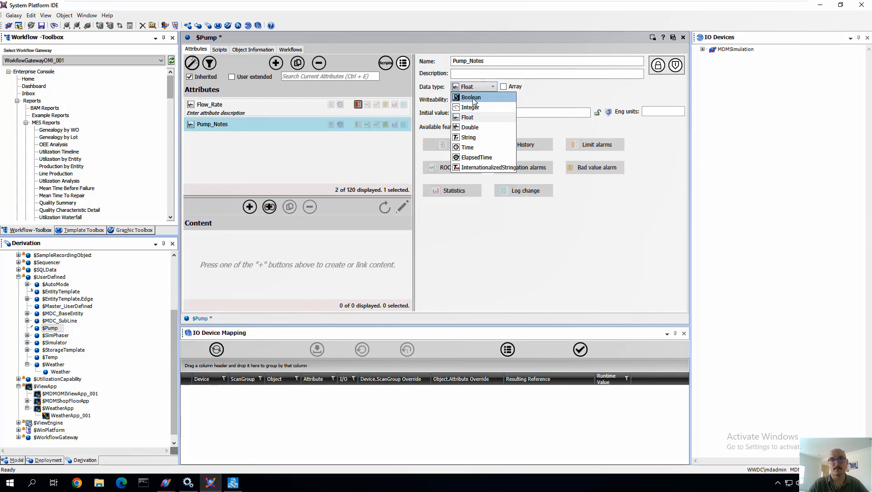
left_click(468, 136)
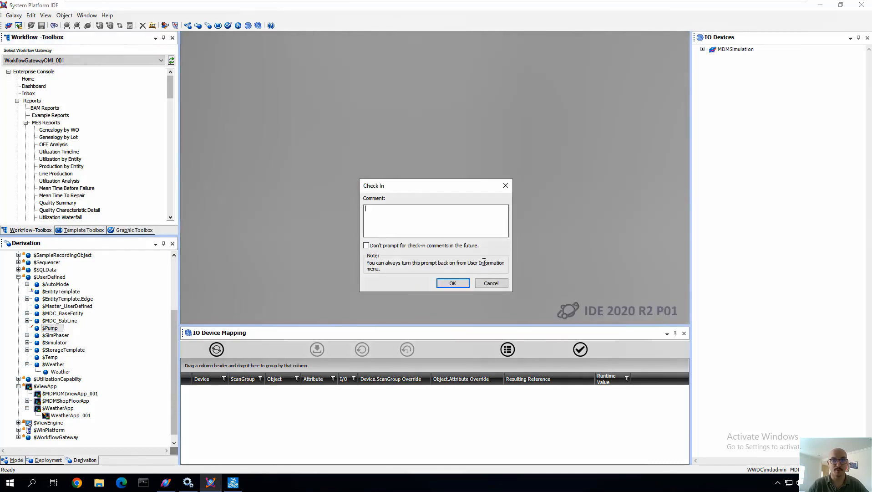
left_click(452, 283)
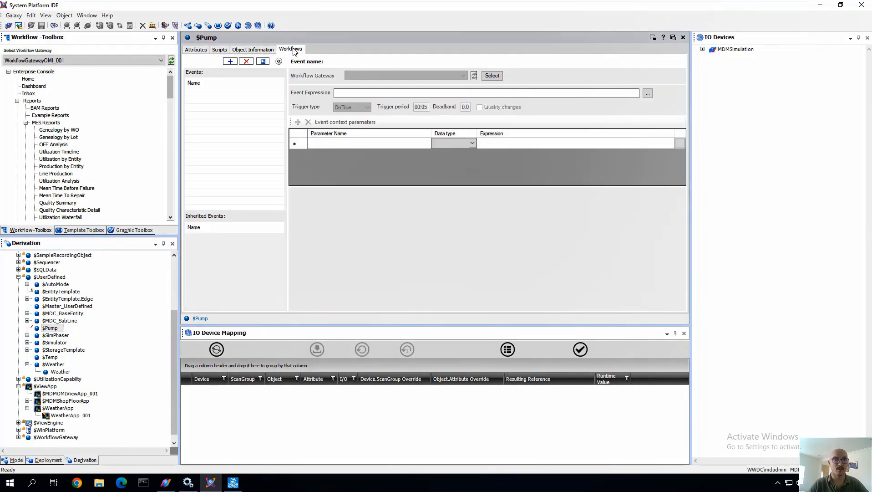
- Add event Pump_Alarm triggered by Me.Flow_Rate.Hi.InAlarm via the Galaxy Browser
left_click(230, 61)
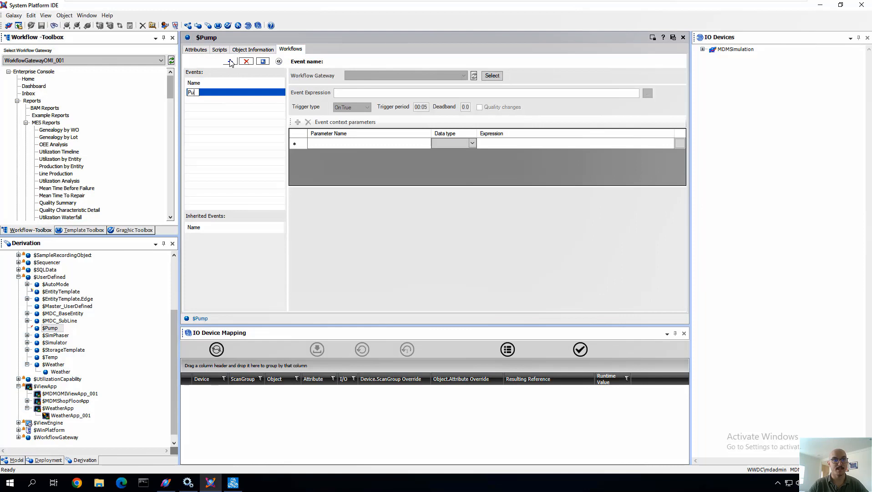
type("Pump_Alarm")
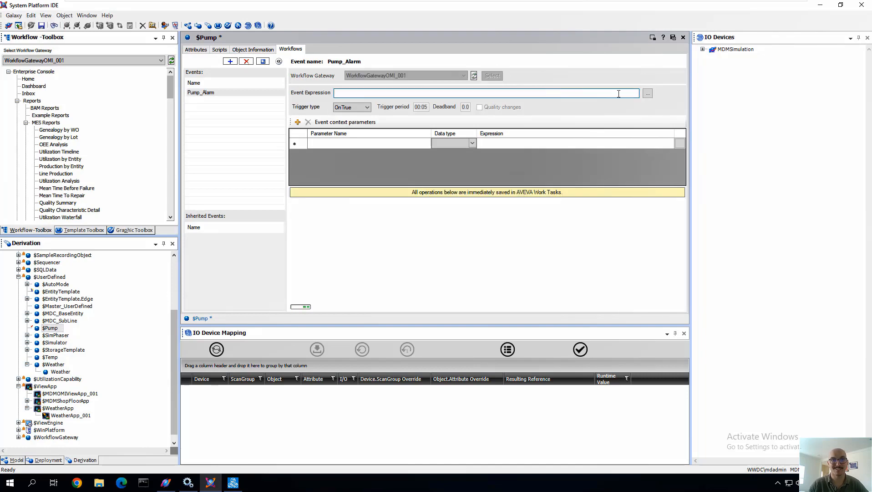
left_click(647, 93)
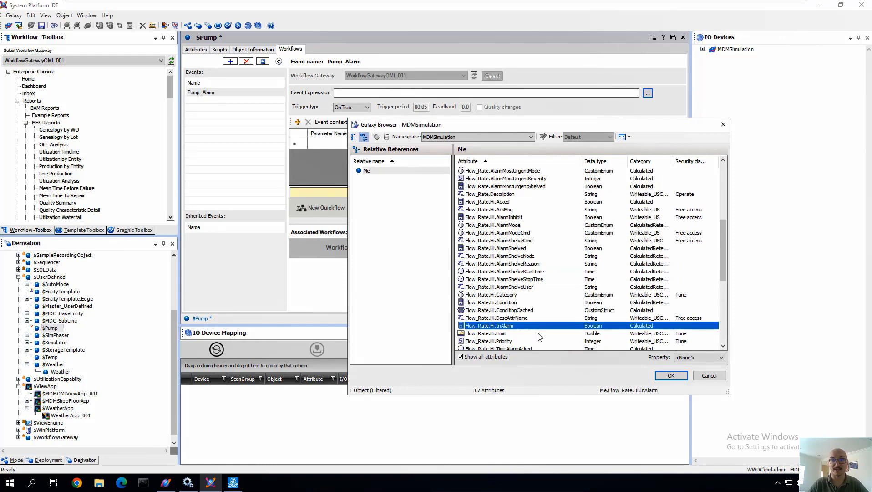
left_click(671, 375)
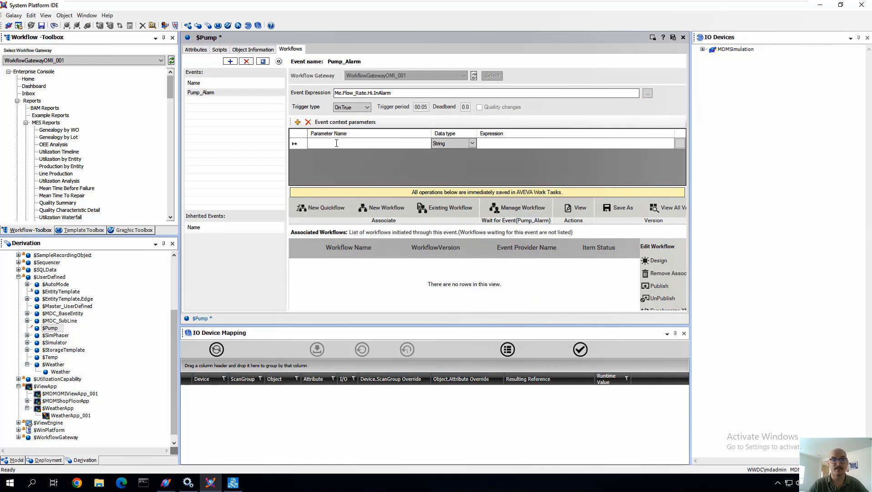
- Add context parameters Flow_Rate and Pump_Notes to the event and start a new workflow
type("Flow_Rate")
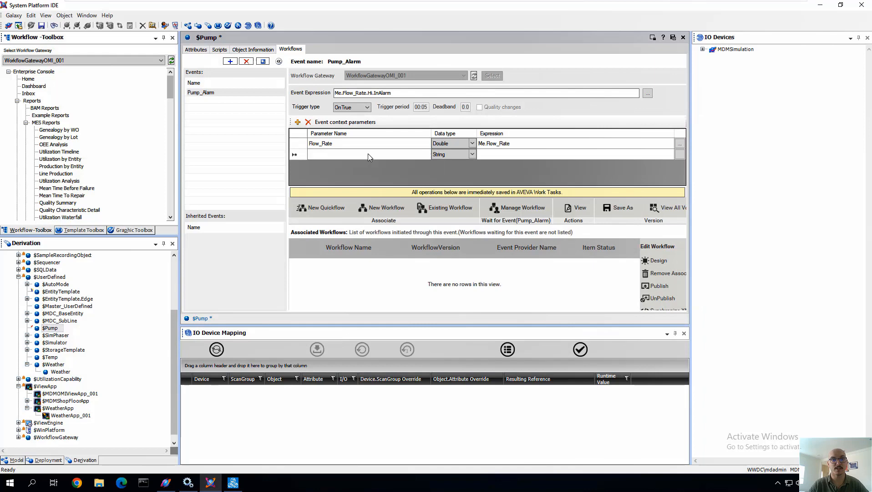
type("Pump_Notes")
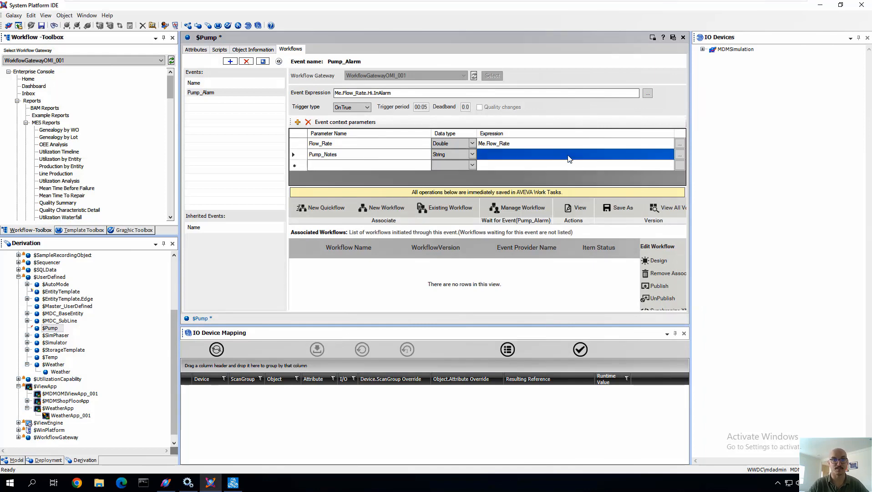
left_click(679, 154)
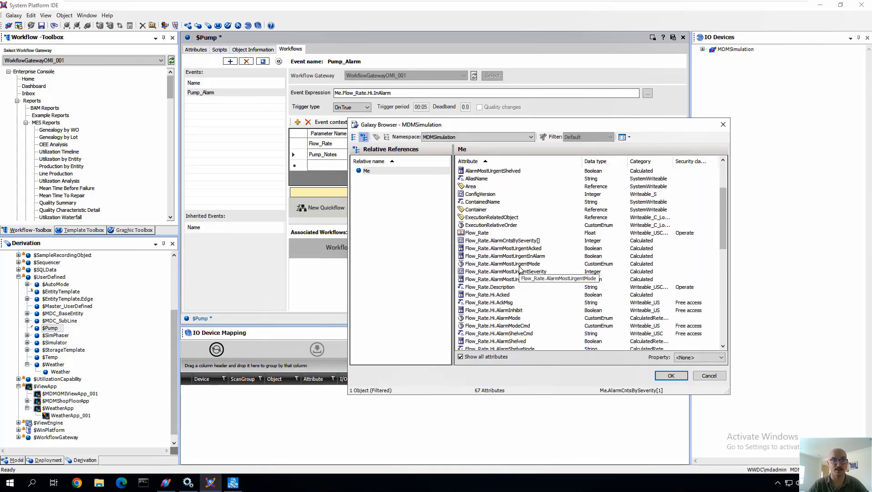
scroll("down", 3)
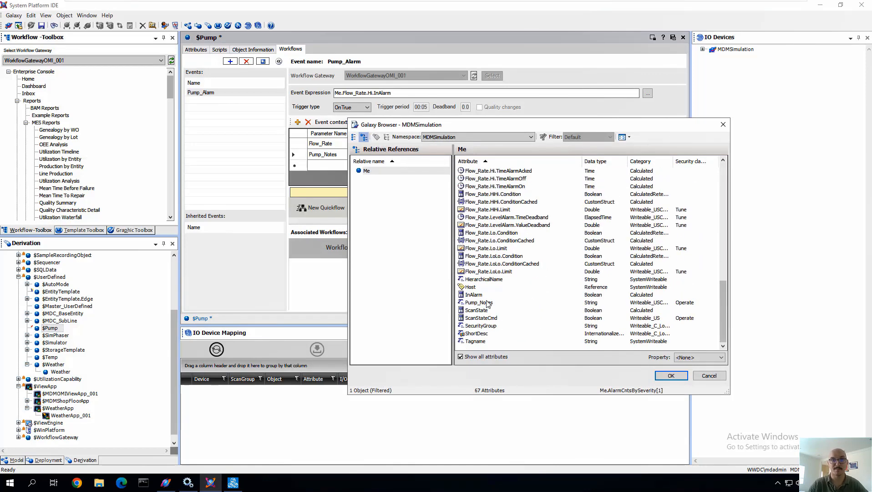
left_click(671, 375)
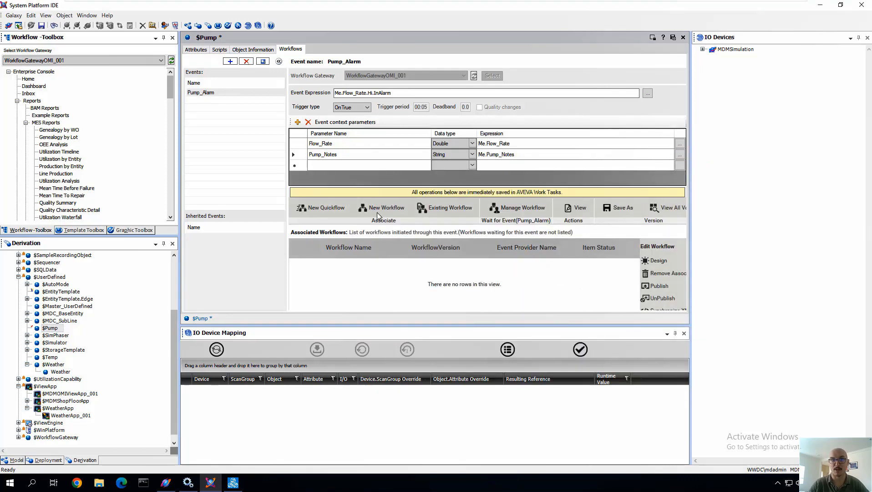
left_click(386, 207)
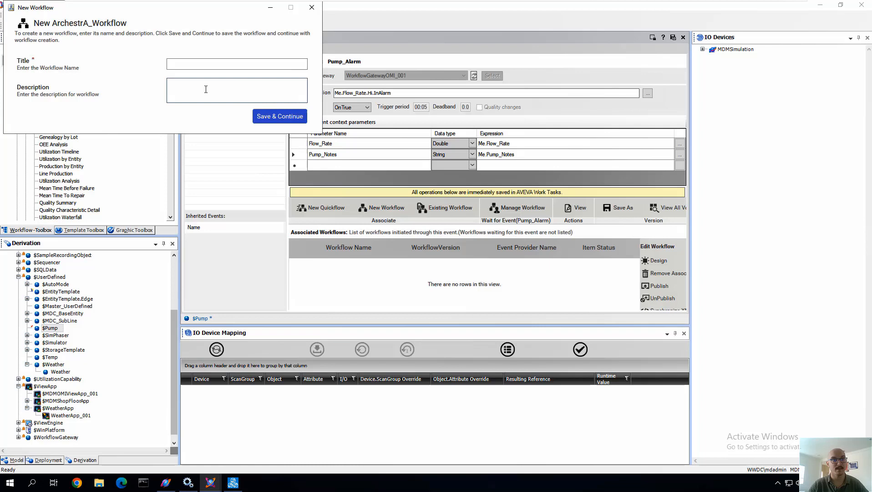
- Name the workflow Pump_Alarm_WF with title 'Alarm escalation business rules' and save it
left_click(236, 64)
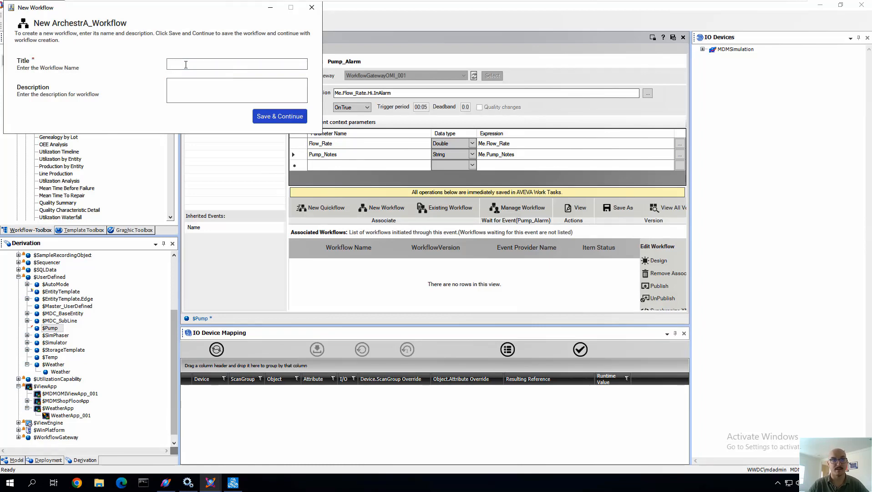
type("Pump_Alarm_WF")
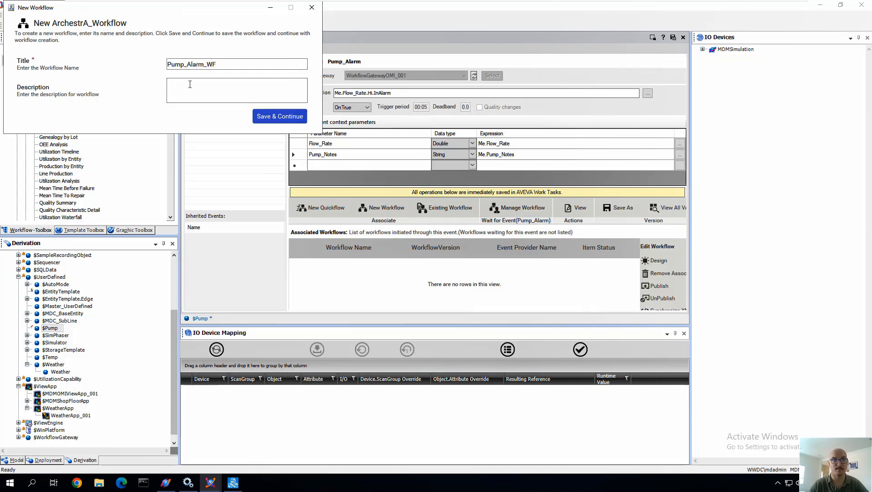
type("Alarm es")
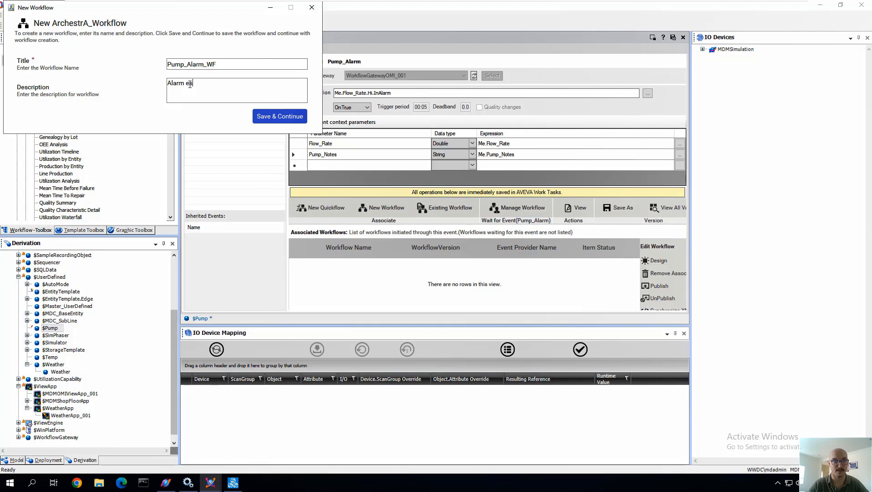
type("scalation")
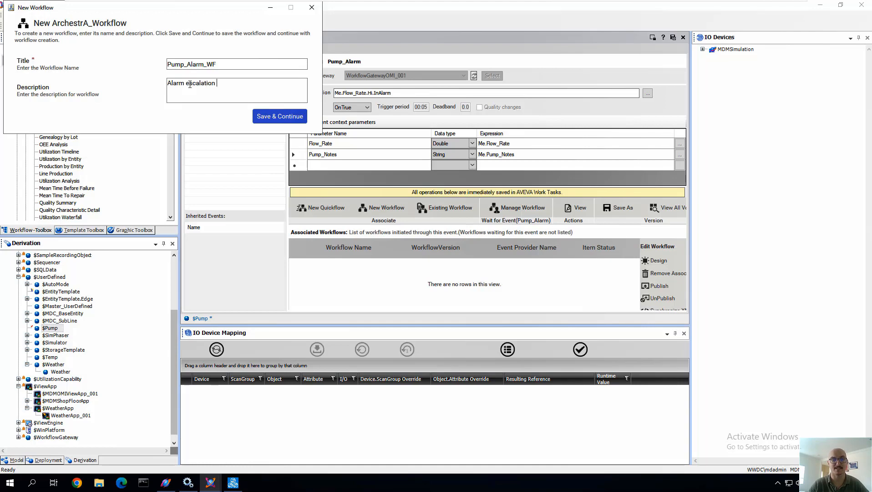
type("business rules")
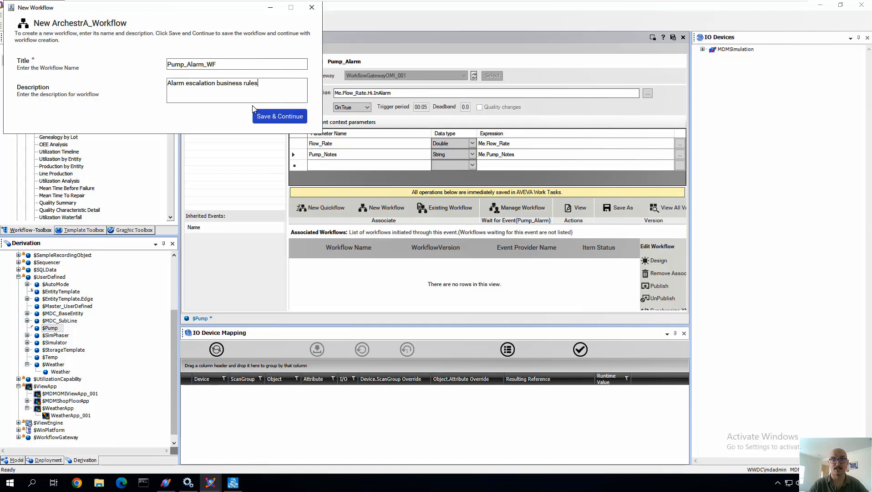
left_click(279, 116)
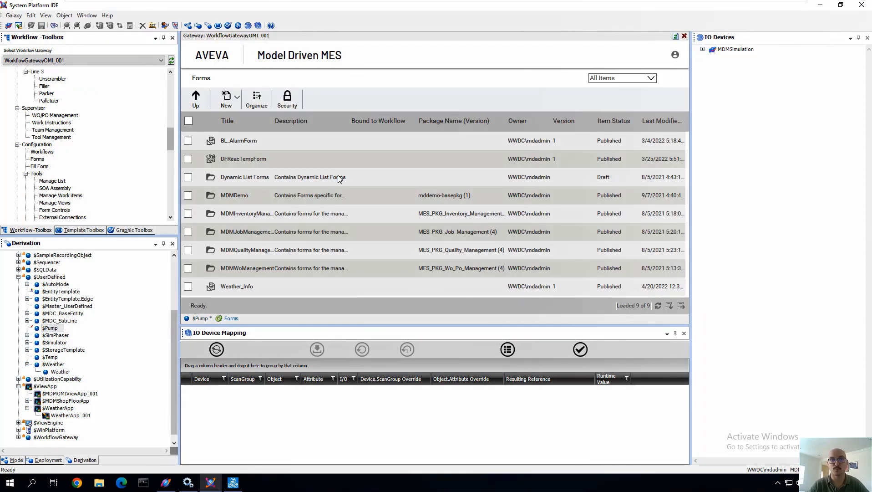
- Create a new form named Pump_Alarm_Form from the forms list
left_click(226, 99)
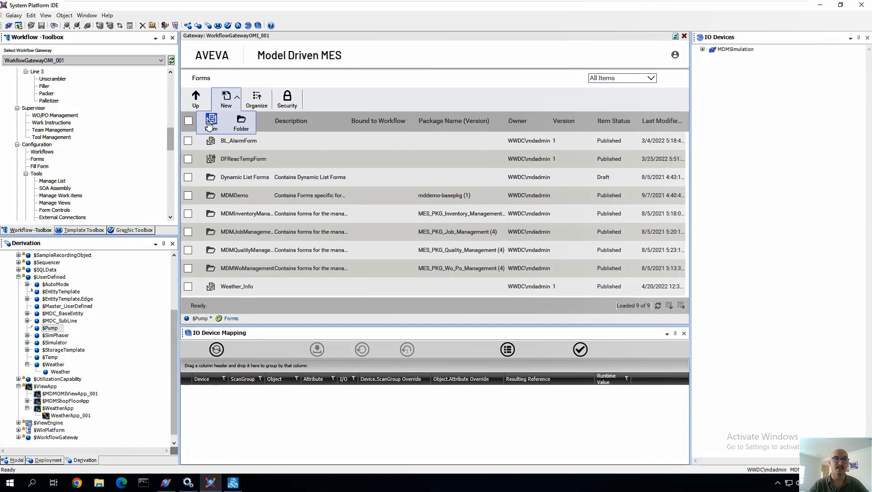
left_click(210, 120)
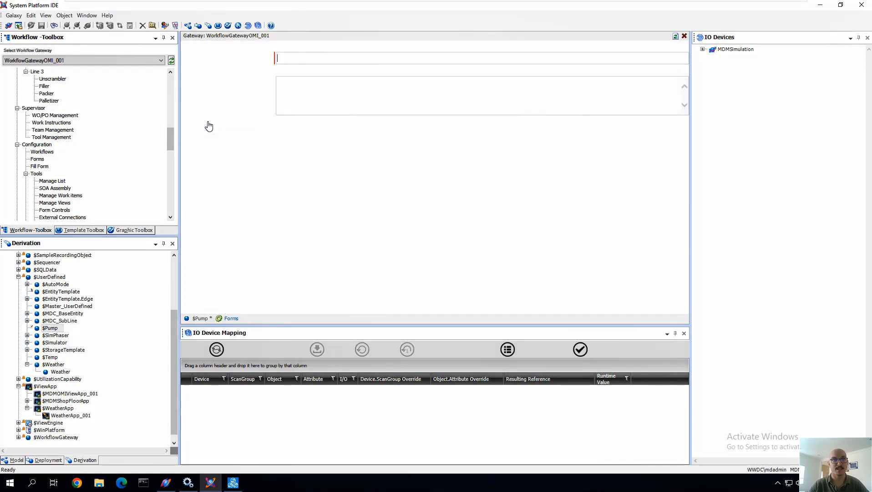
type("Pump_")
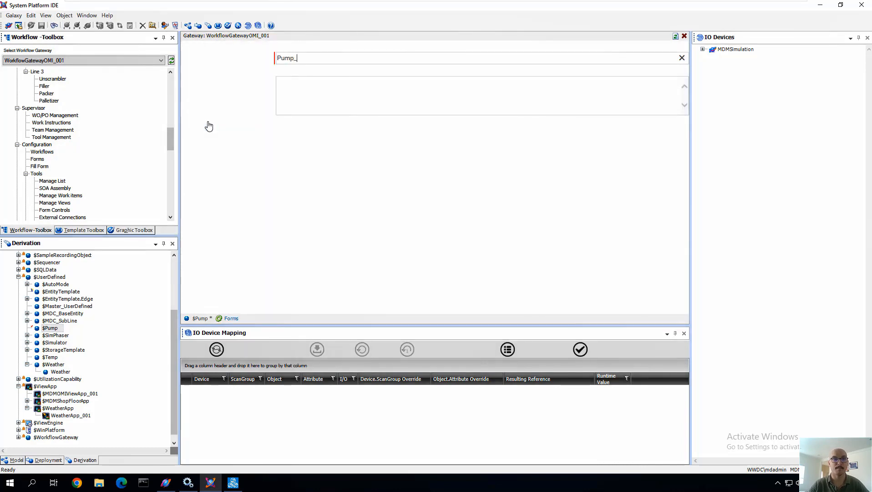
type("Alarm_Form")
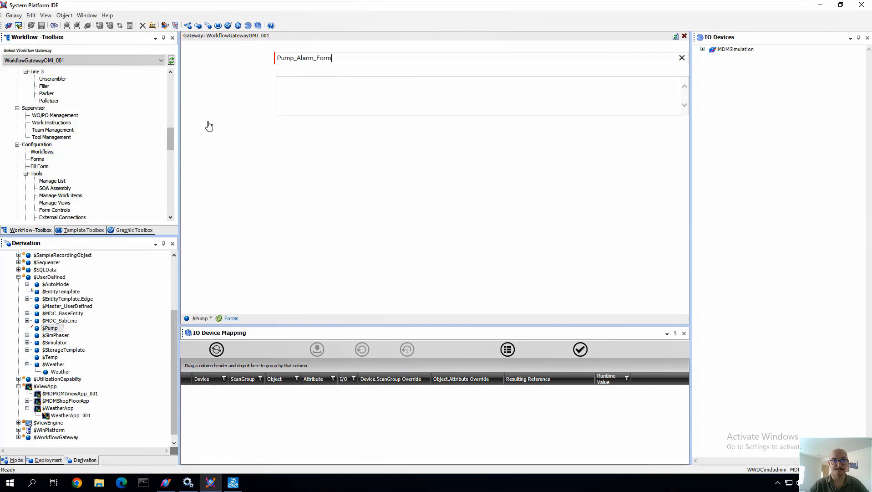
mouse_move(335, 162)
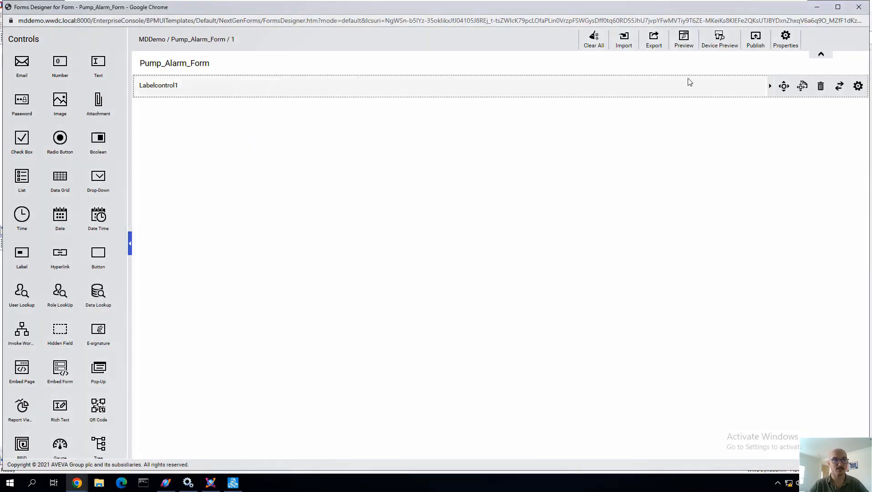
- Rename the form's label control to 'Pump 1 Alarm Form'
left_click(859, 86)
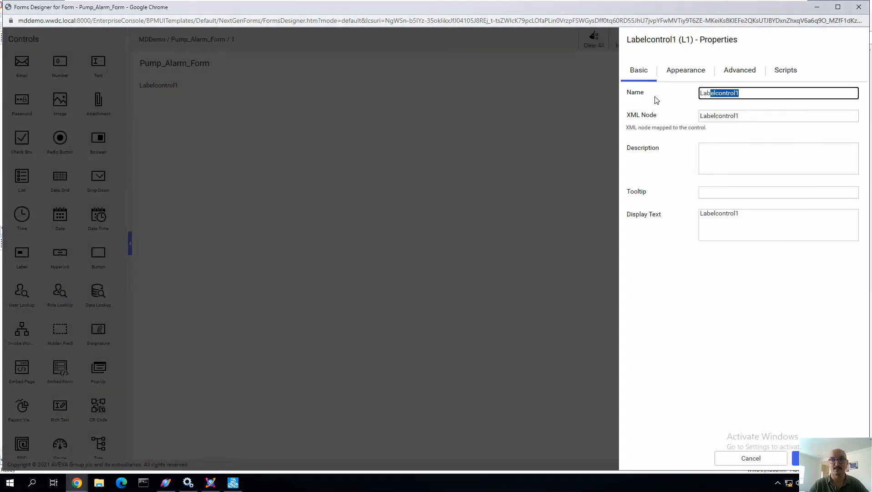
type("P")
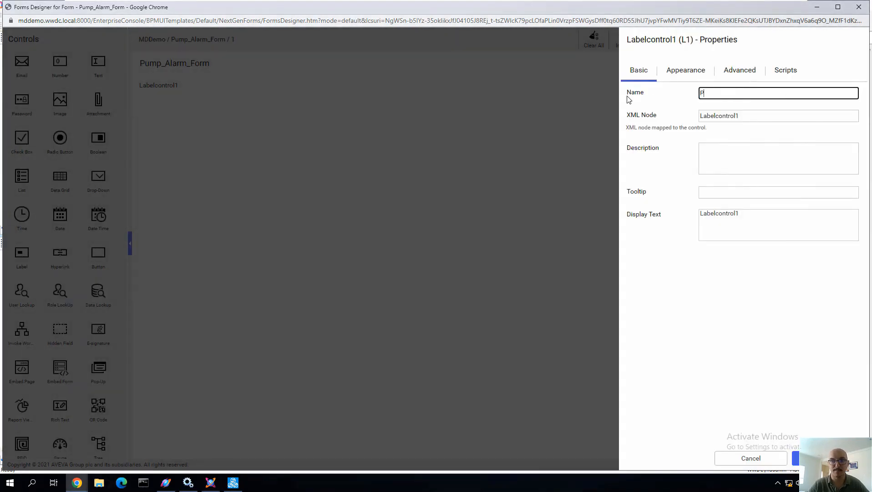
type("ump 1 Alarm Form")
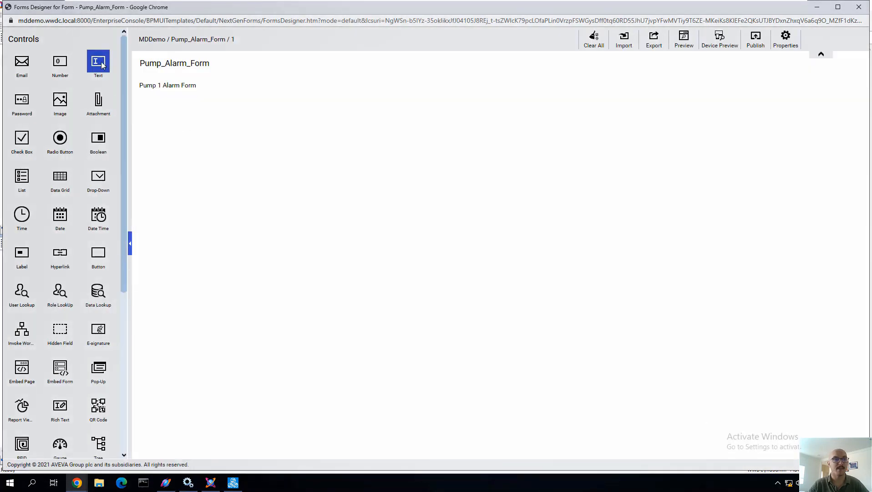
- Add a text field named Pump Flow Rate and apply its settings
left_click(98, 63)
type("P")
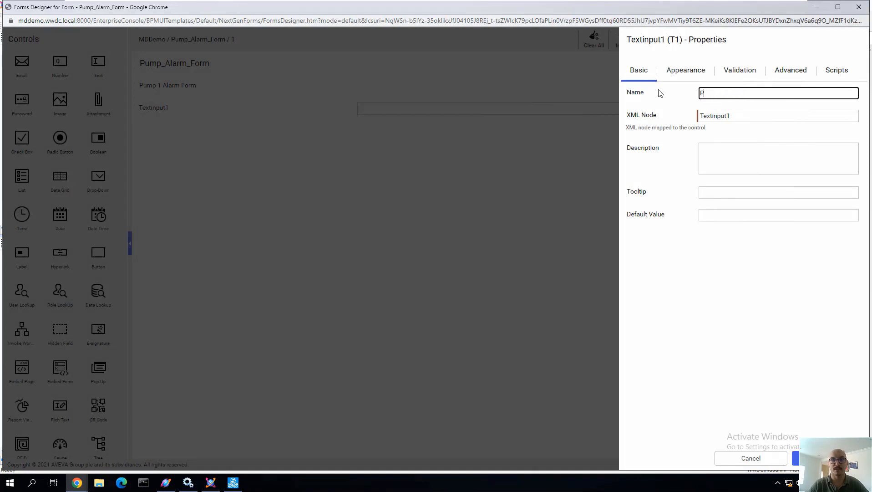
type("ump Flow Rate")
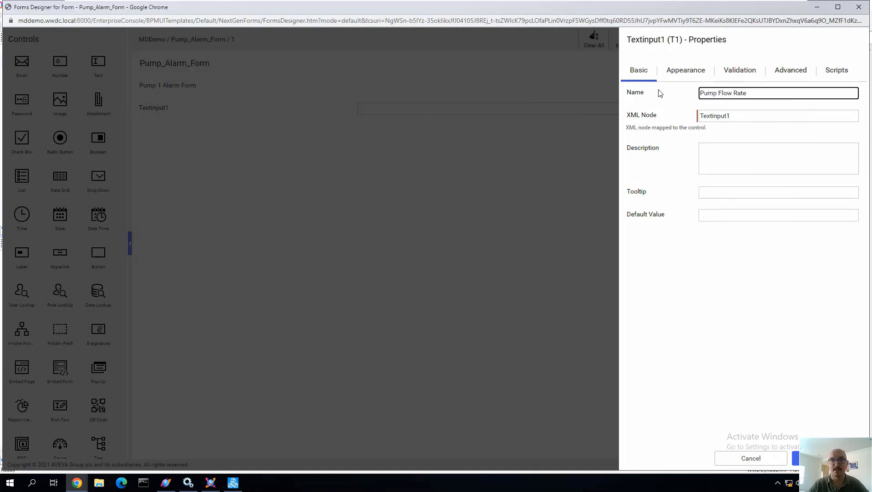
left_click(685, 69)
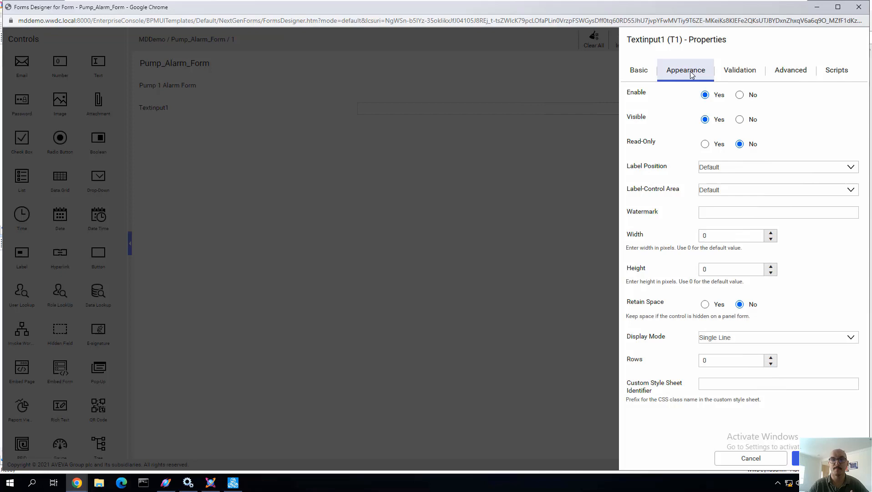
left_click(705, 143)
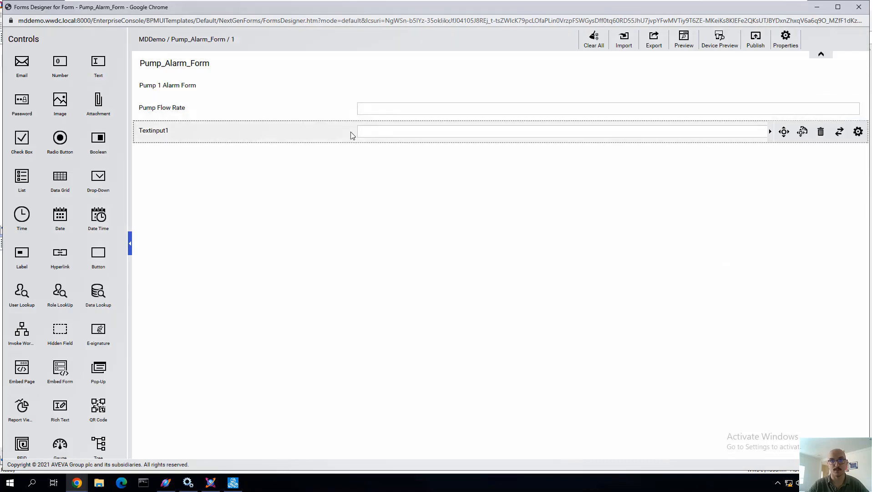
- Add a second text field named Pump 1 Notes (Pump1Notes)
left_click(859, 131)
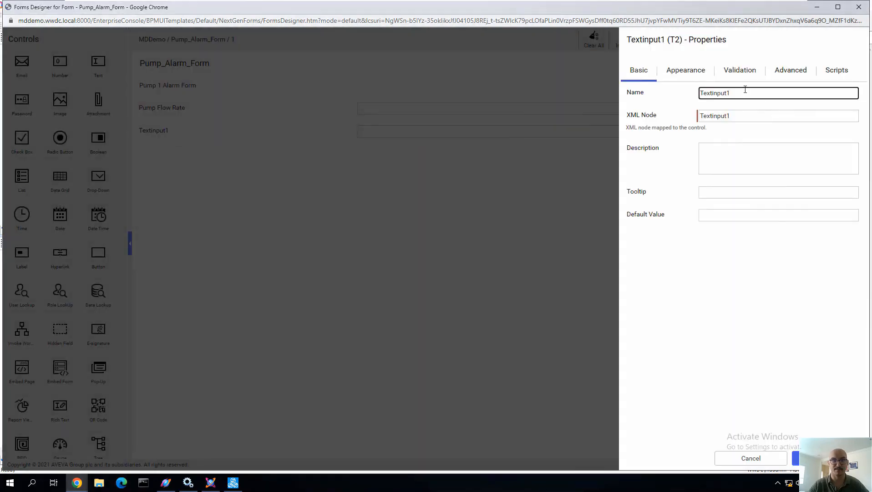
type("P")
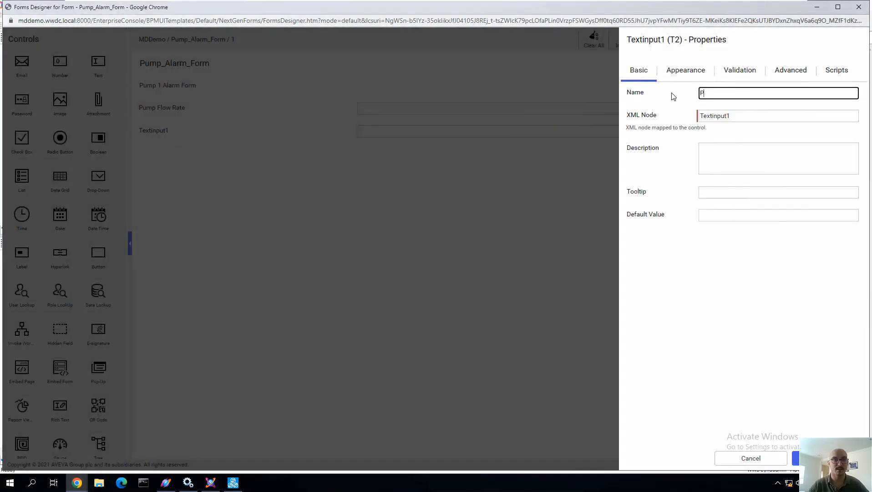
type("ump 1 Notes")
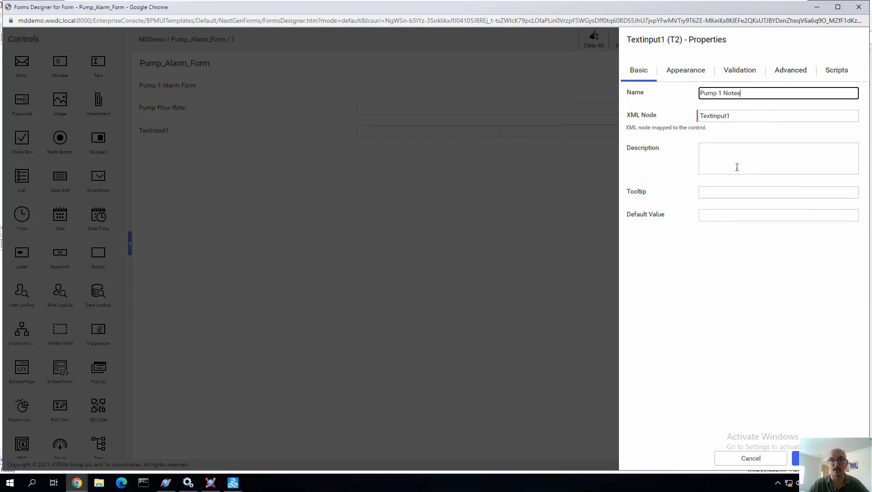
type("Pump1Notes")
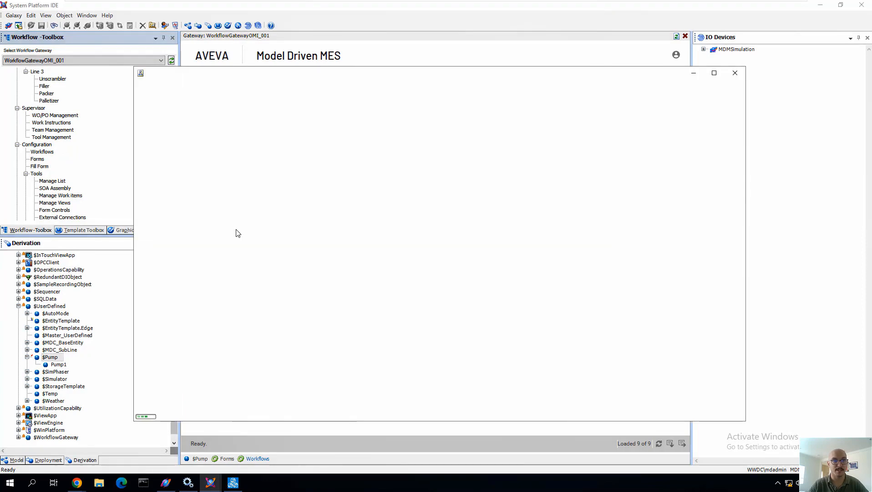
- Open Pump_Alarm_WF in Process Designer from the Workflows list
right_click(267, 150)
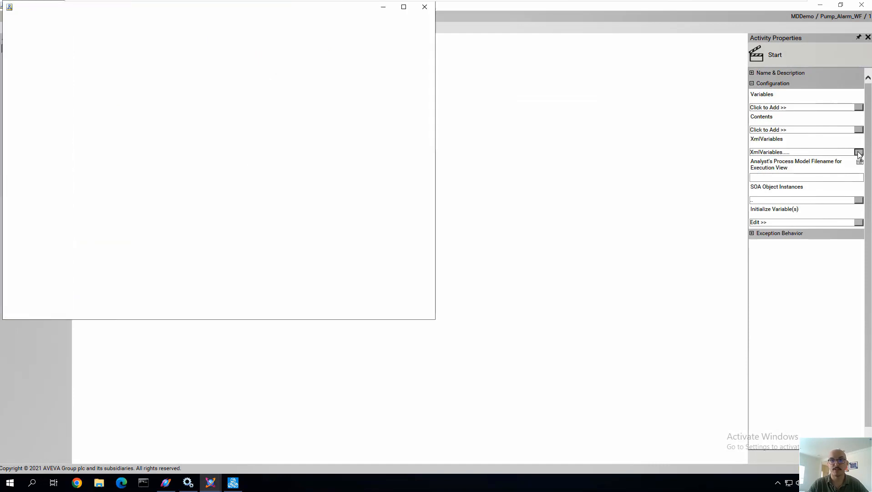
- Create XML variable PumpAlarmFormData from Pump_Alarm_Form's schema and save it
left_click(859, 152)
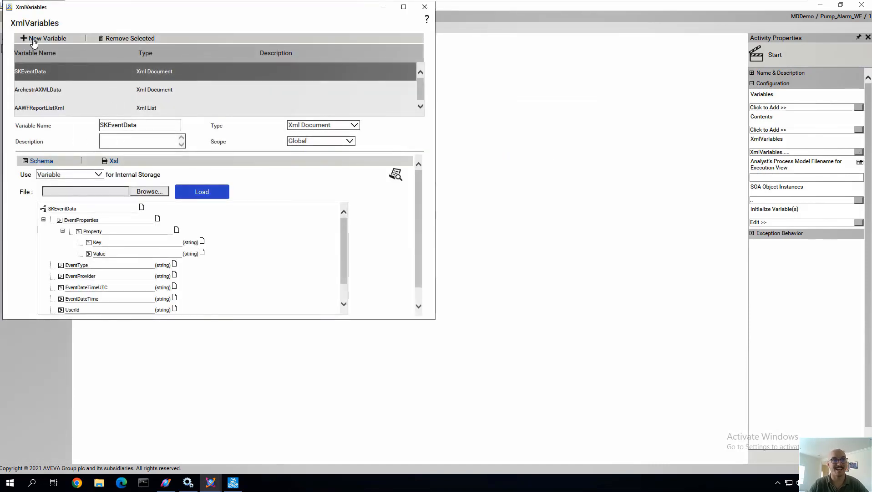
left_click(46, 38)
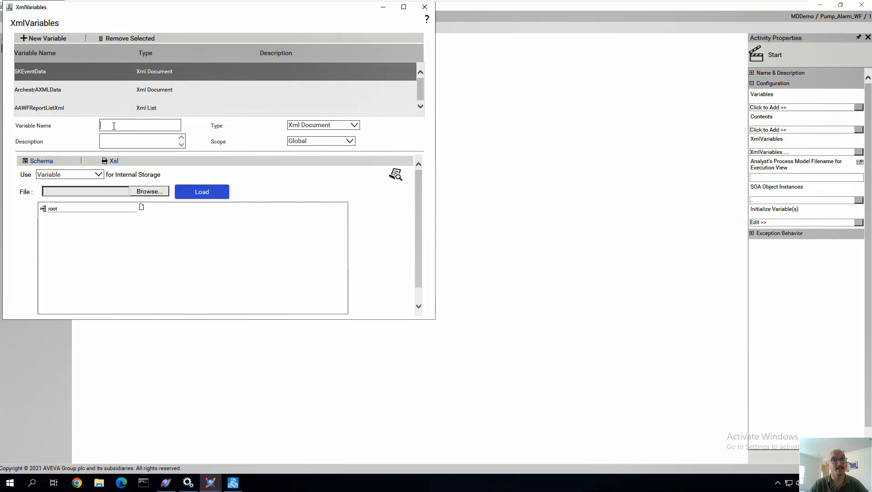
type("Pump_")
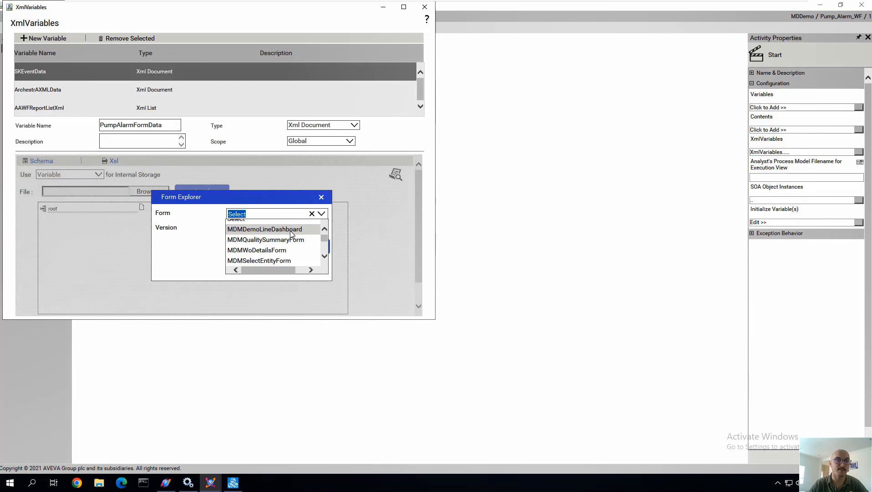
type("p")
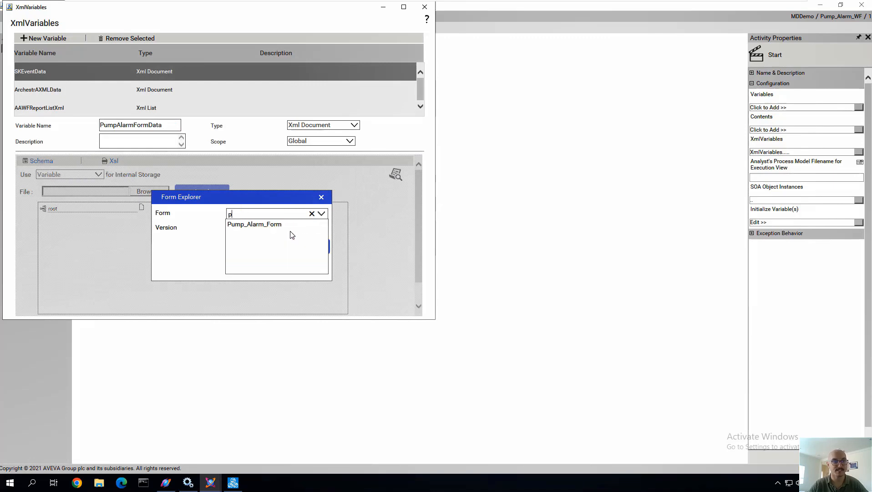
left_click(254, 224)
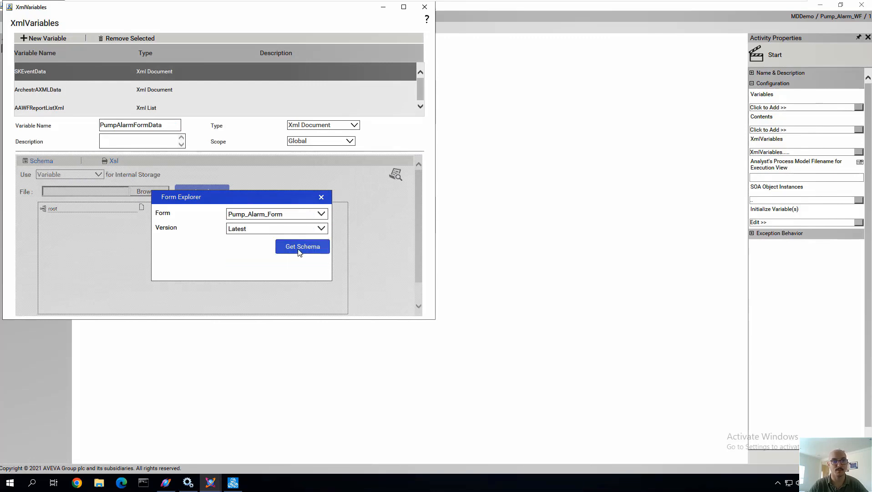
left_click(302, 246)
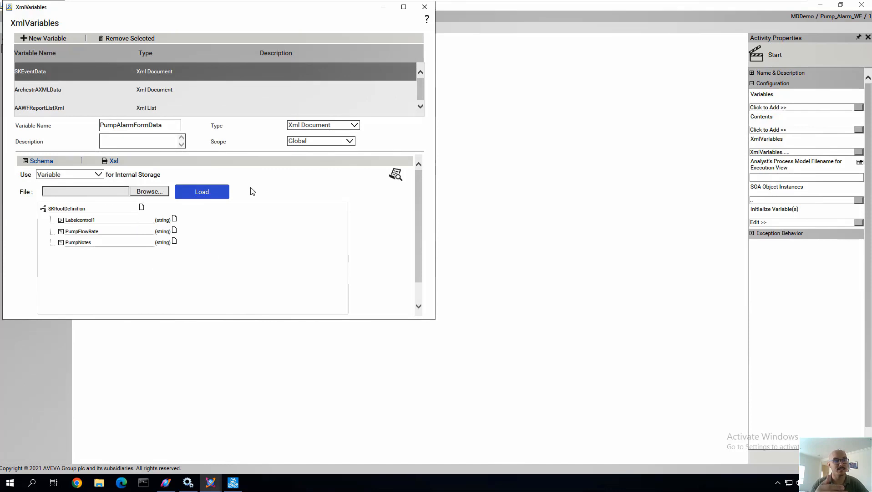
left_click(202, 191)
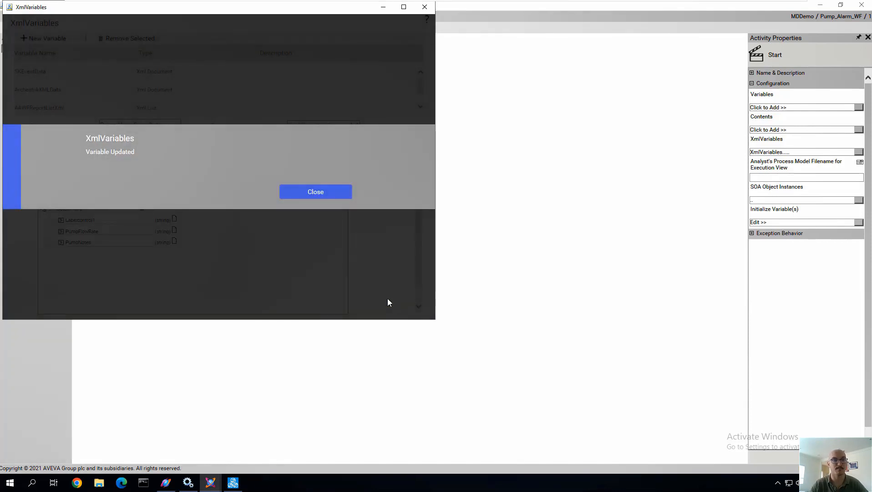
left_click(315, 192)
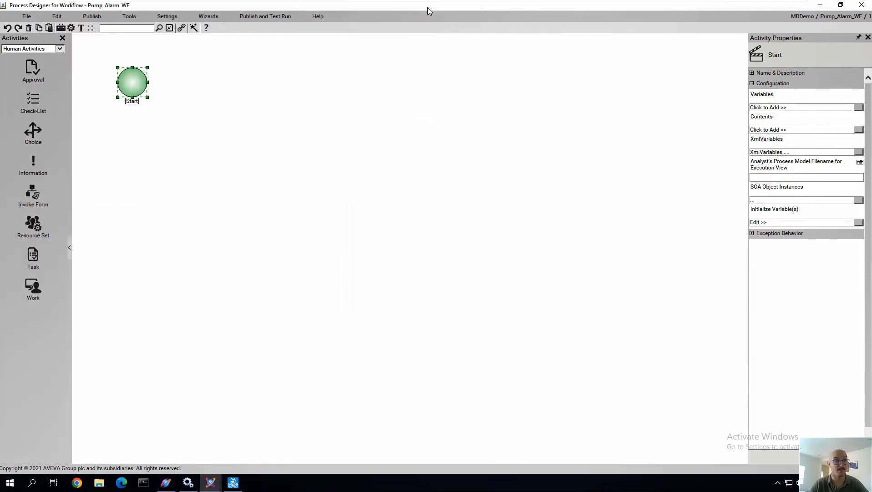
- Place an Update Variable activity after Start and target PumpFlowRate in the form data
left_click(58, 48)
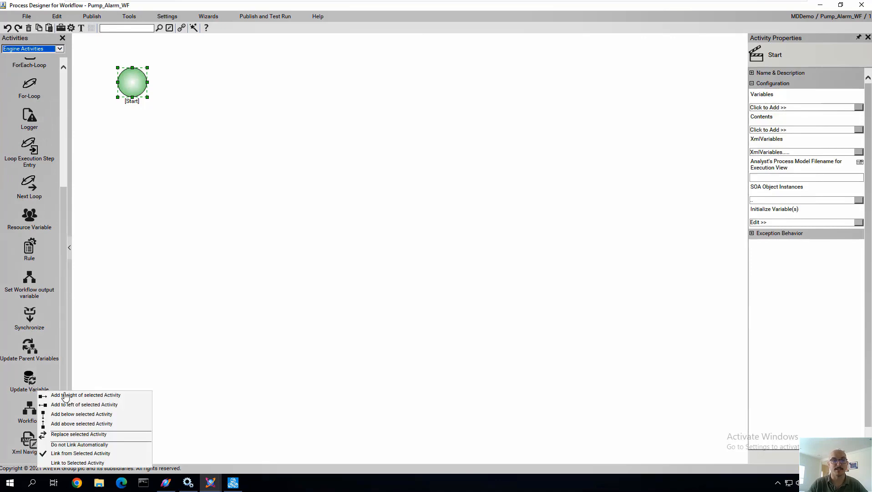
left_click(86, 394)
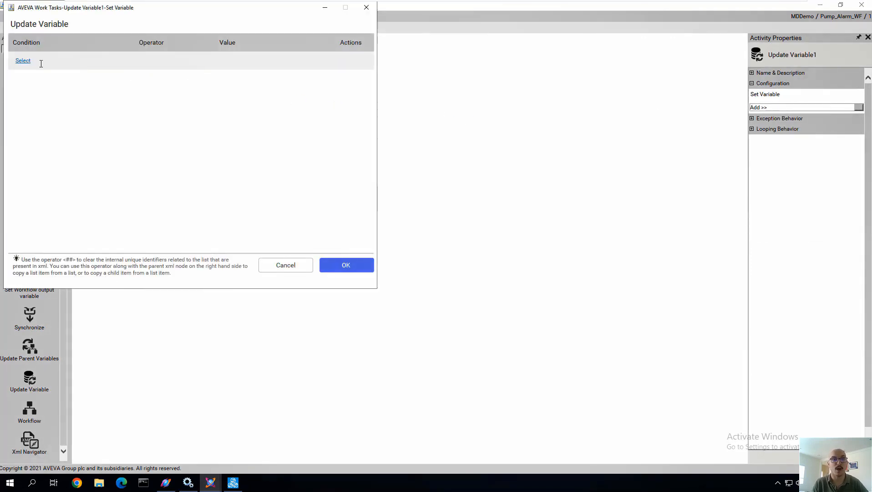
left_click(23, 60)
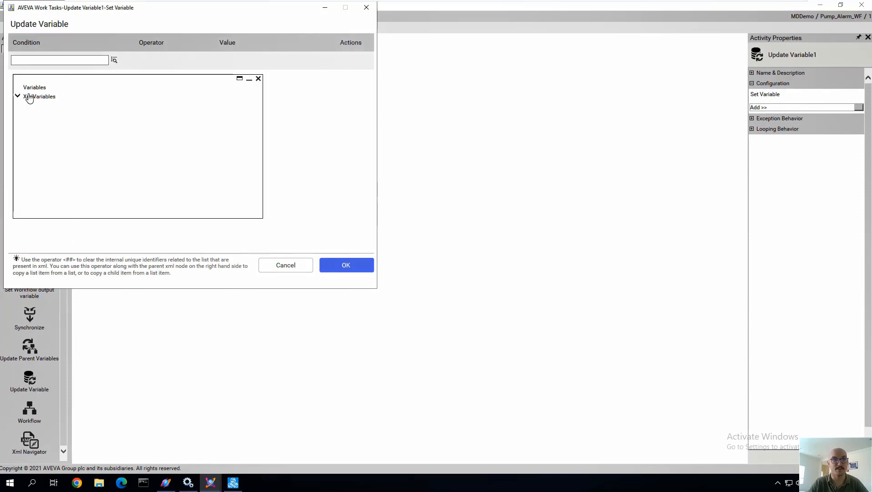
left_click(17, 97)
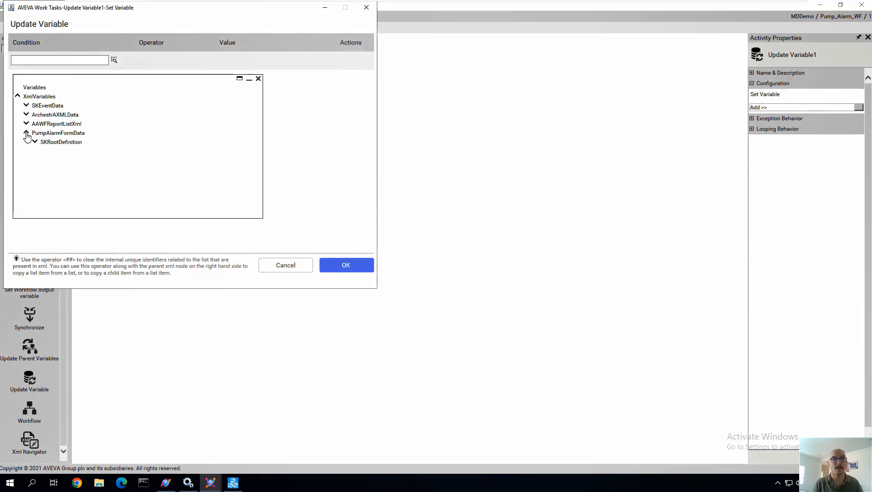
left_click(35, 142)
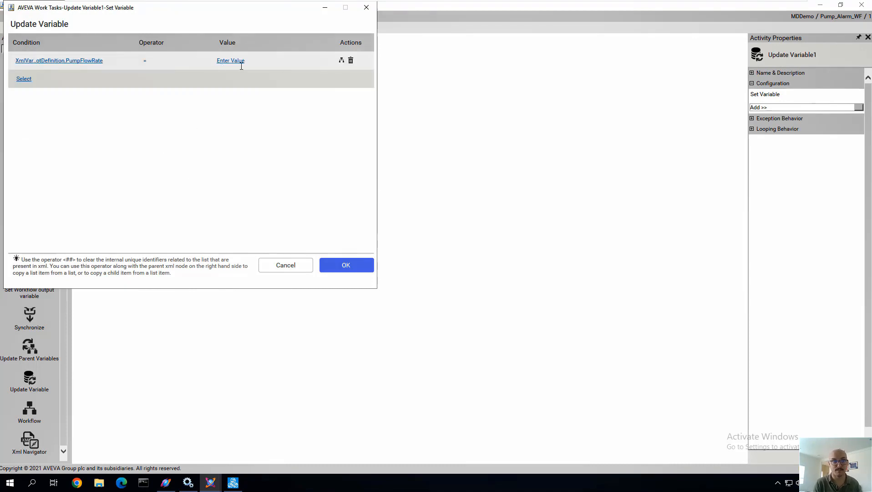
- Map PumpFlowRate and PumpNotes to SKEventData parameters Flow_Rate and Pump_Notes
left_click(231, 60)
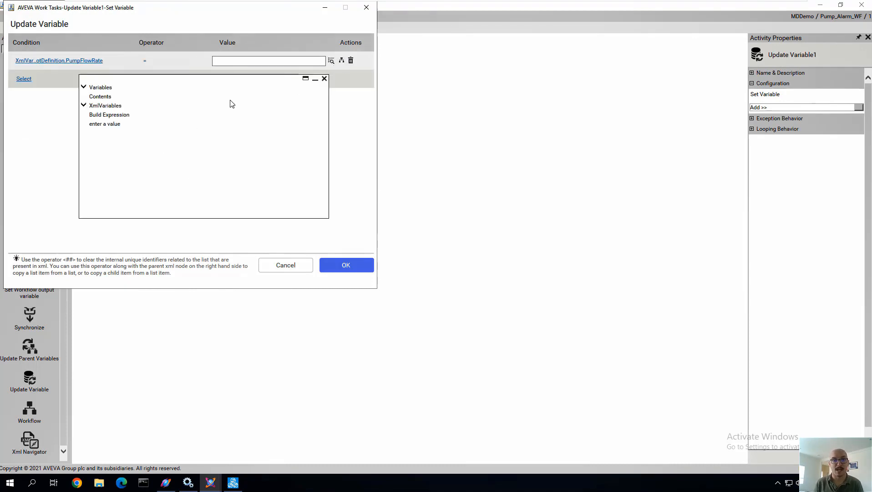
left_click(84, 104)
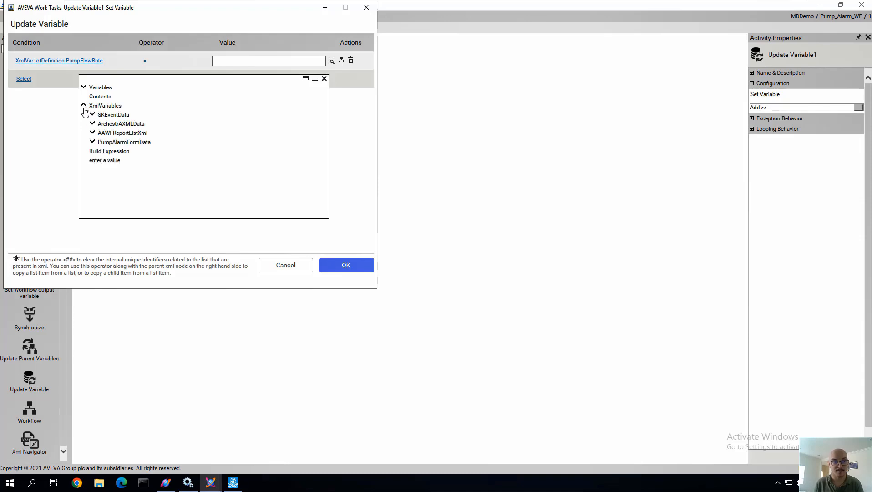
left_click(91, 124)
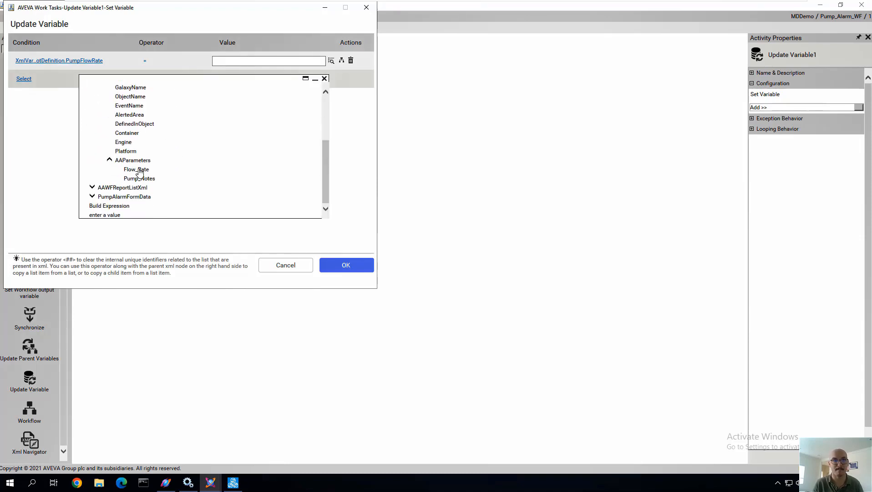
left_click(136, 170)
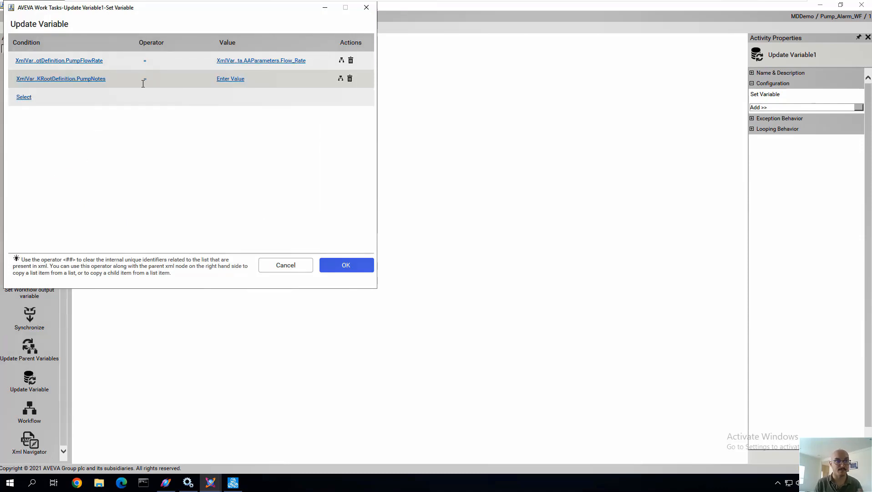
left_click(230, 78)
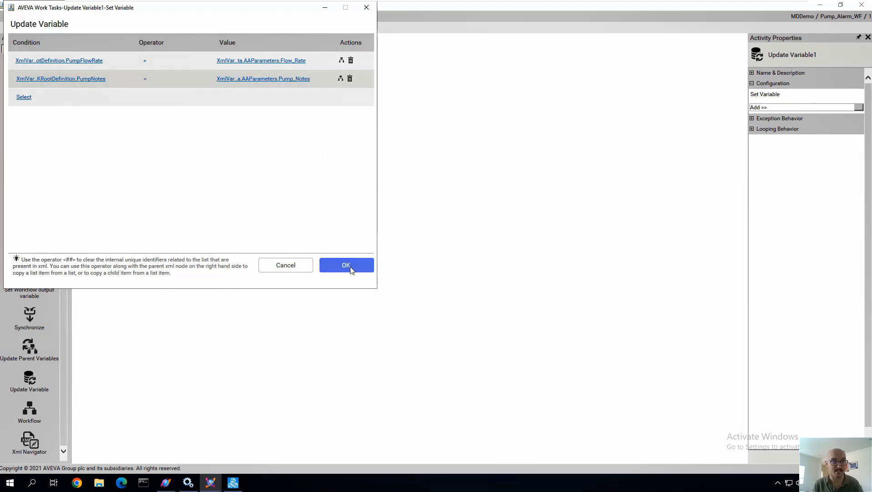
left_click(346, 265)
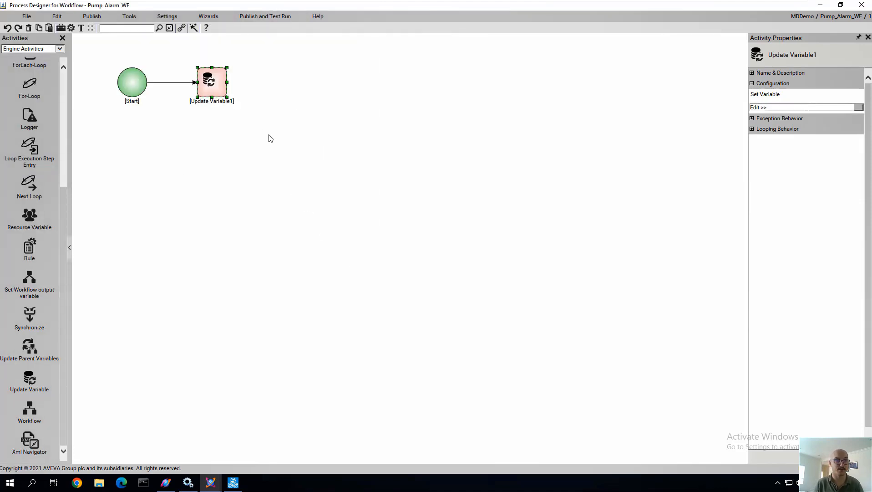
mouse_move(51, 205)
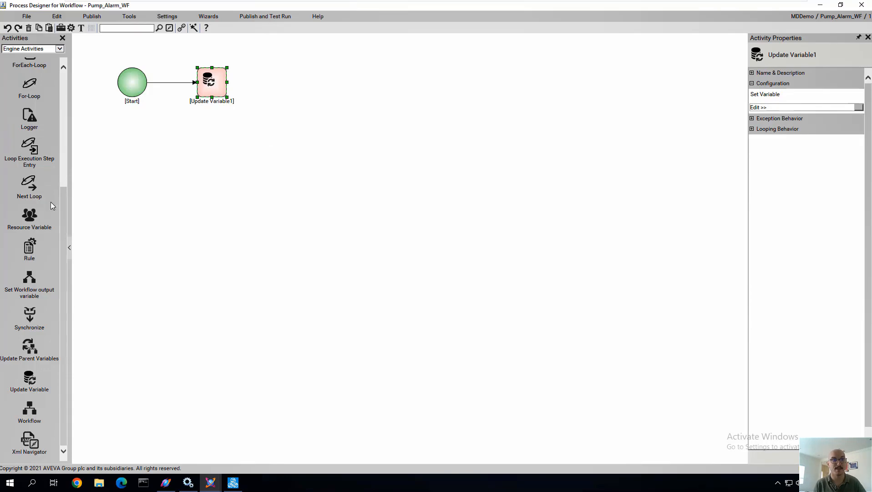
- Add an Invoke Form activity and assign user mdadmin as its actor
left_click(58, 48)
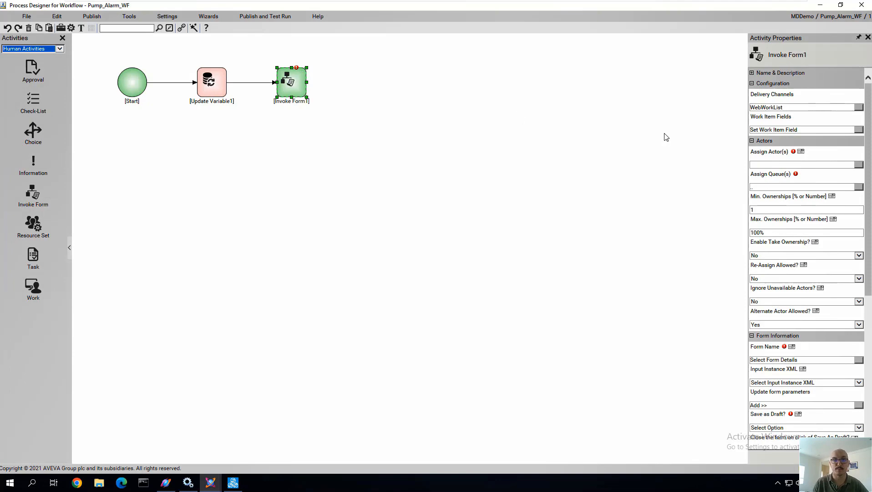
left_click(801, 151)
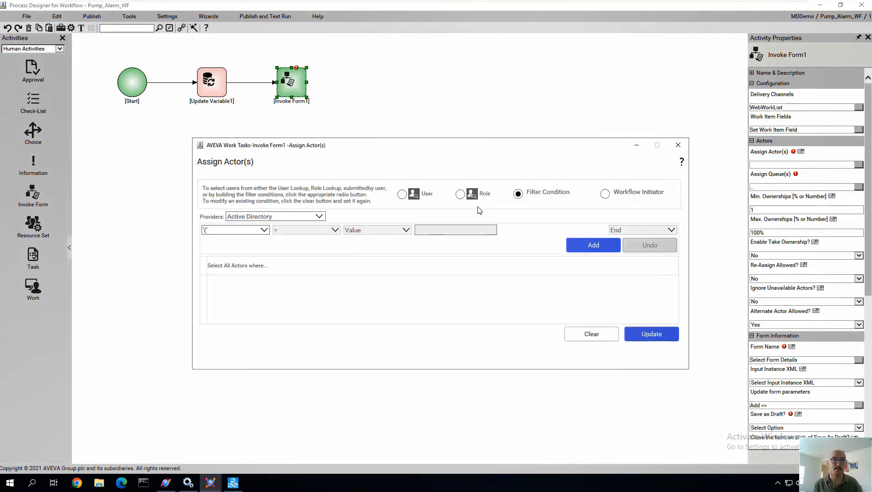
left_click(403, 194)
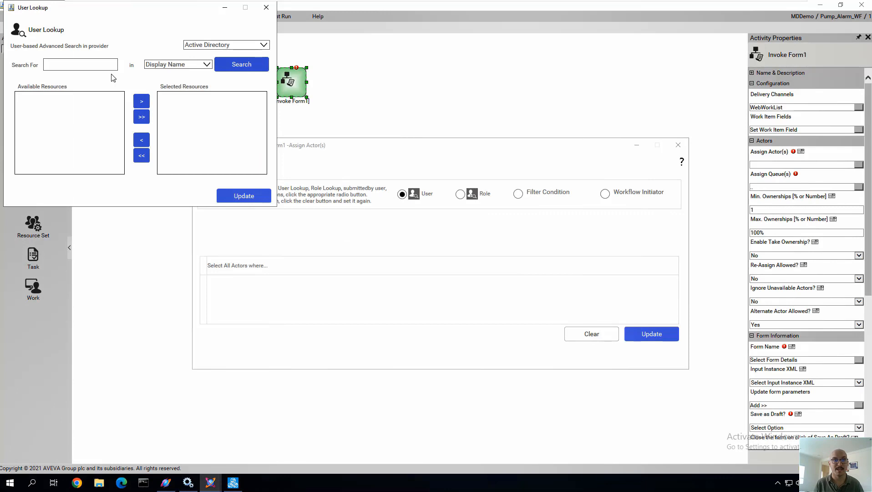
type("mdadm")
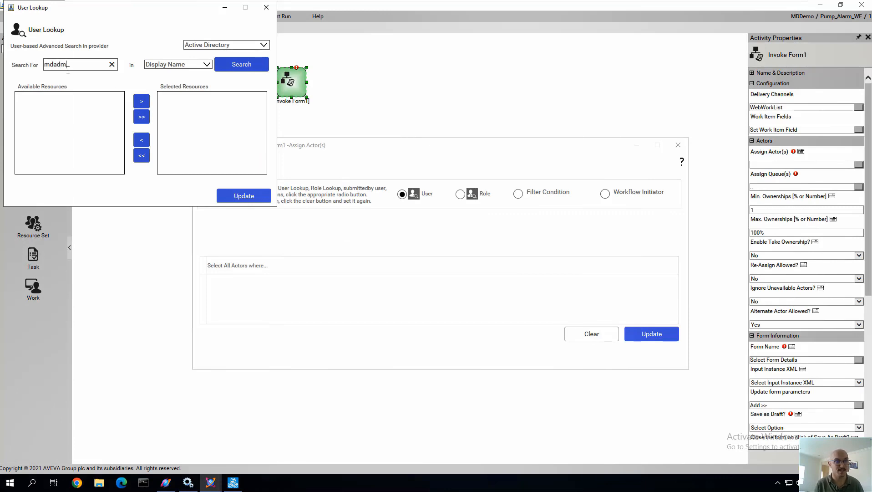
left_click(242, 64)
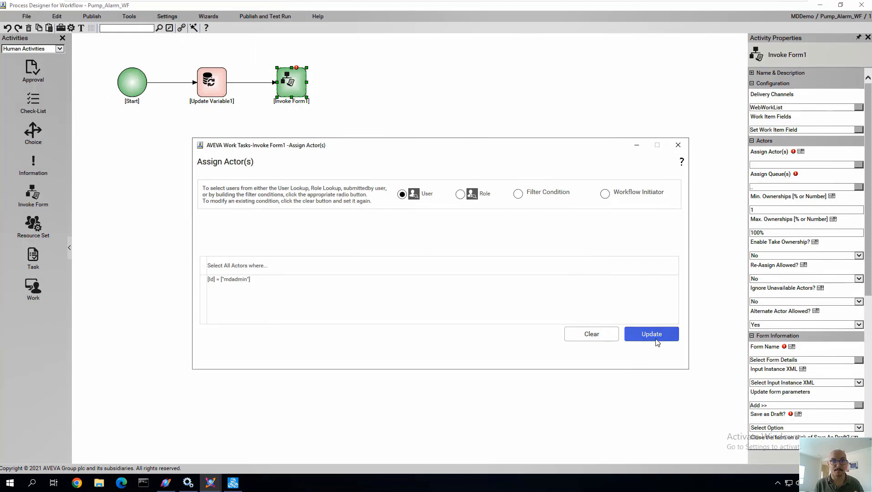
left_click(651, 334)
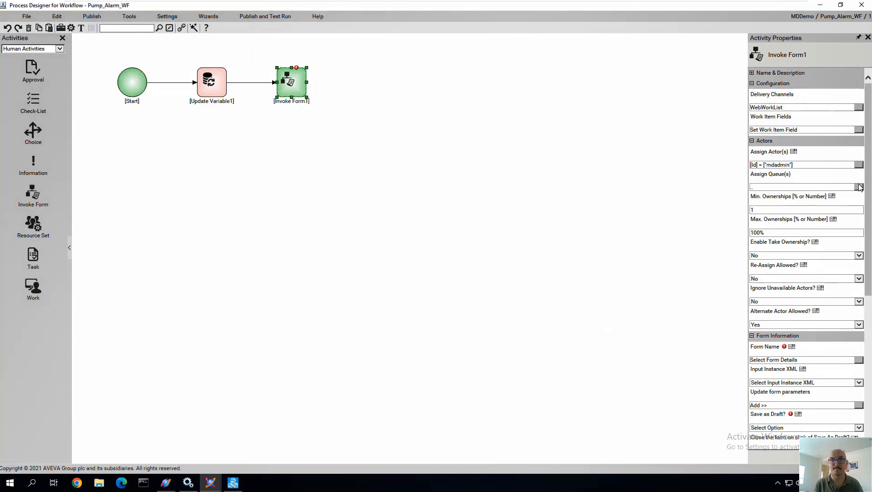
scroll("down", 3)
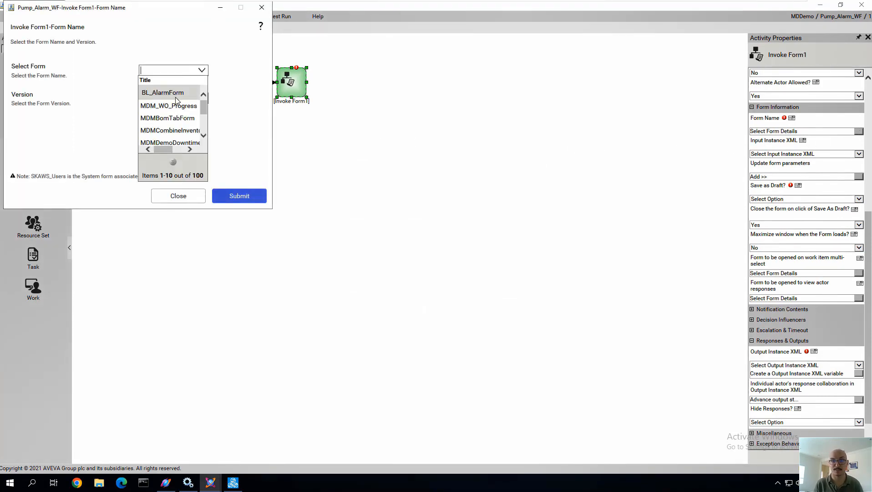
- Assign Pump_Alarm_Form with PumpAlarmFormData input/output XML and Save as Draft set to No
left_click(167, 92)
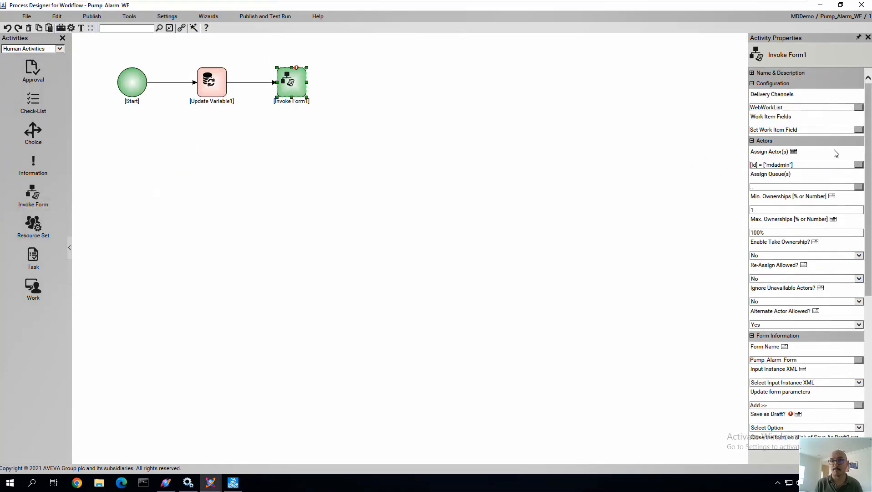
scroll("down", 3)
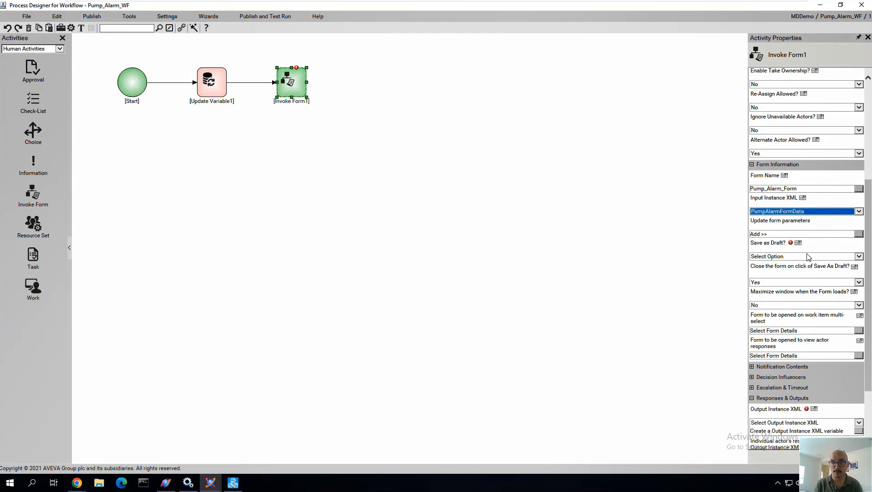
left_click(804, 256)
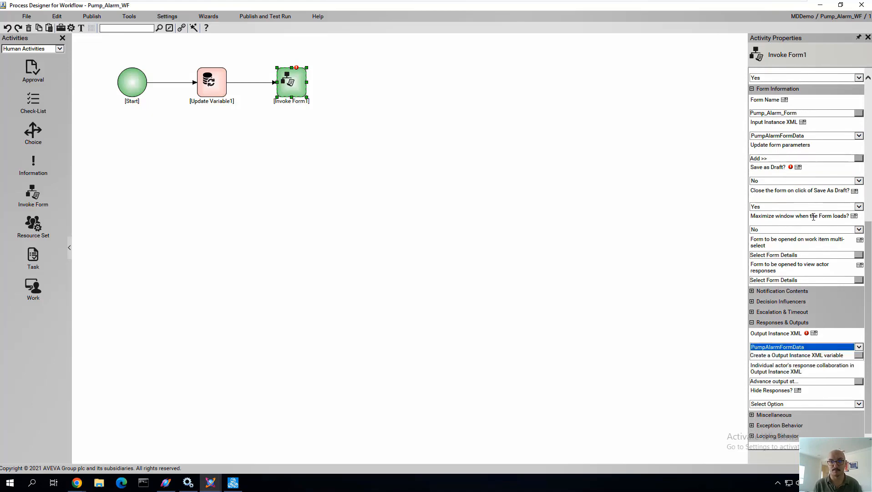
mouse_move(800, 177)
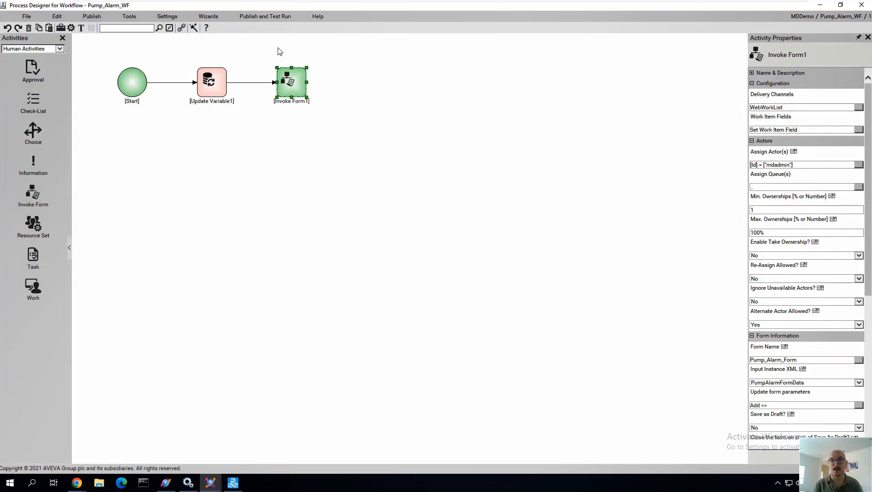
mouse_move(146, 36)
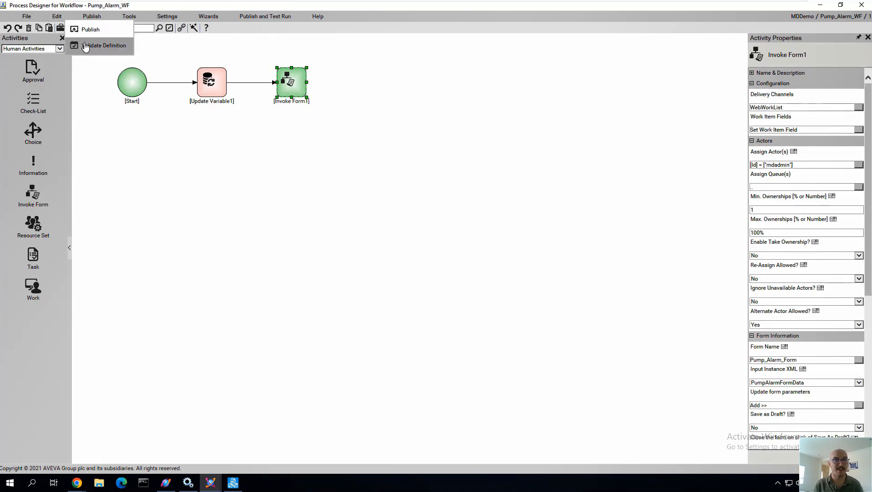
- Add a Logger1 engine activity after Update Variable1 and set its LogType to Error
left_click(103, 45)
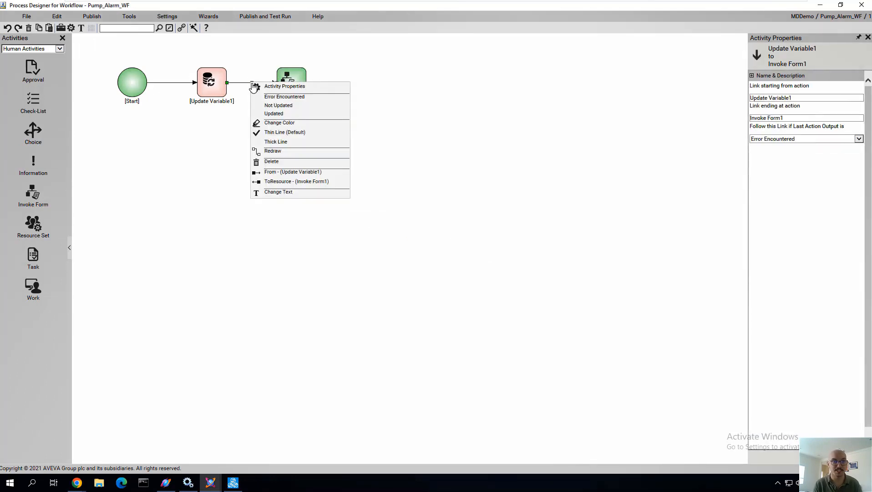
left_click(274, 113)
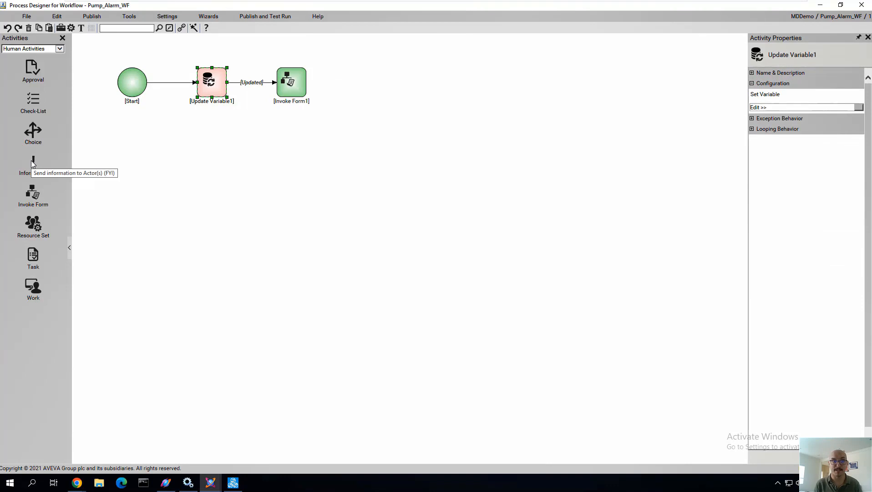
left_click(59, 49)
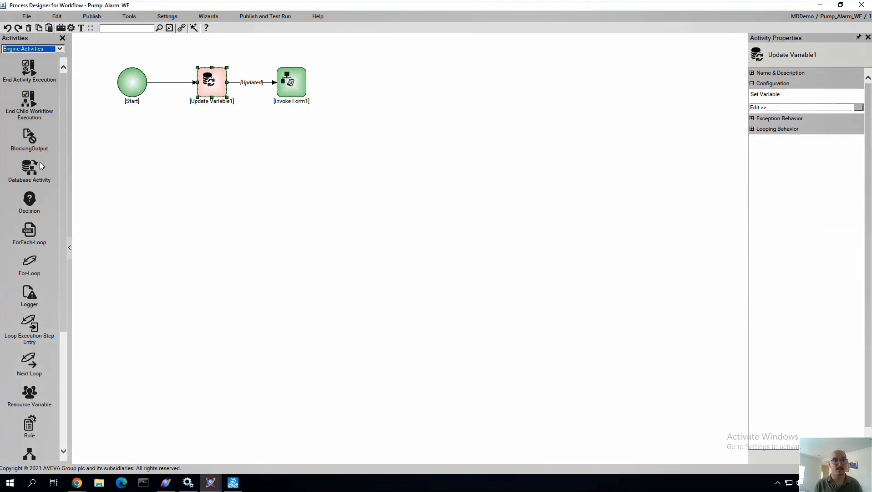
scroll("down", 3)
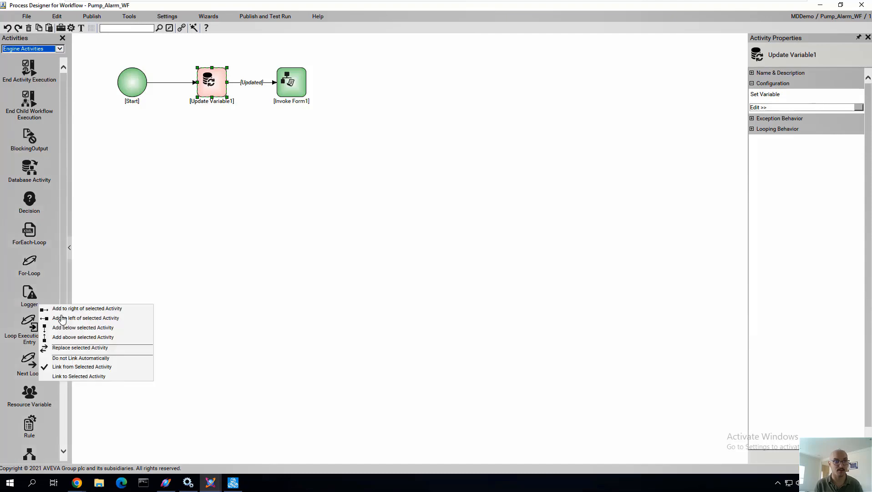
left_click(82, 326)
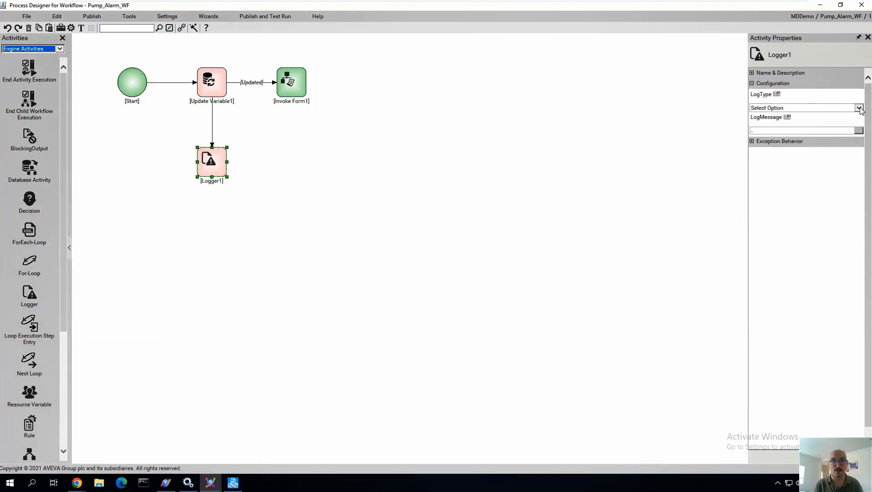
left_click(858, 108)
type("Error in upd")
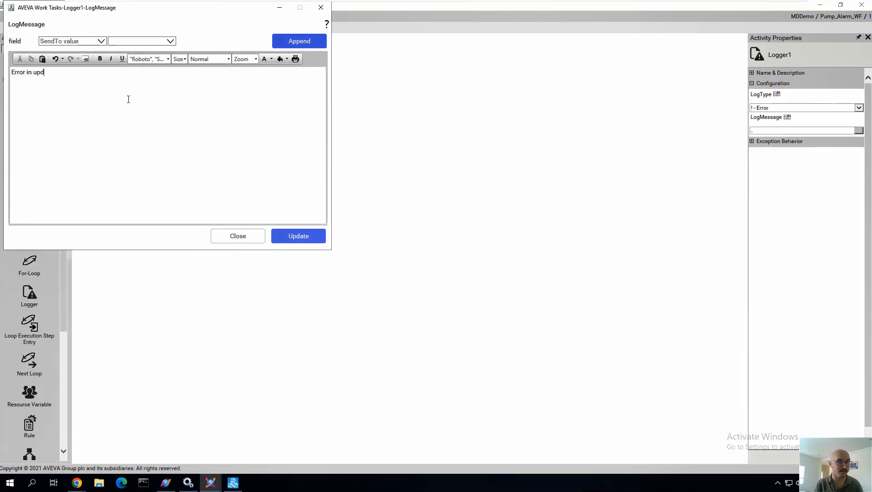
- Give Logger1 the message 'Error in updating Pump Alarm information.' and link it on Error Encountered
type("ating Pump Alarm")
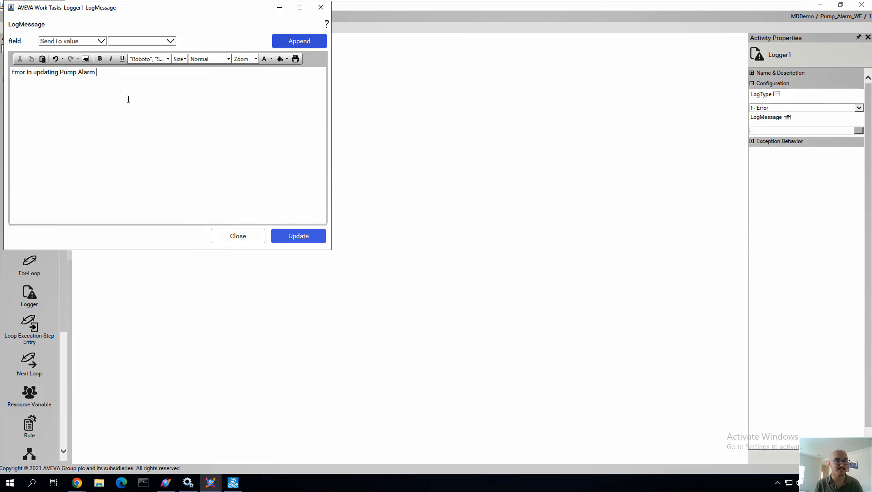
type("information.")
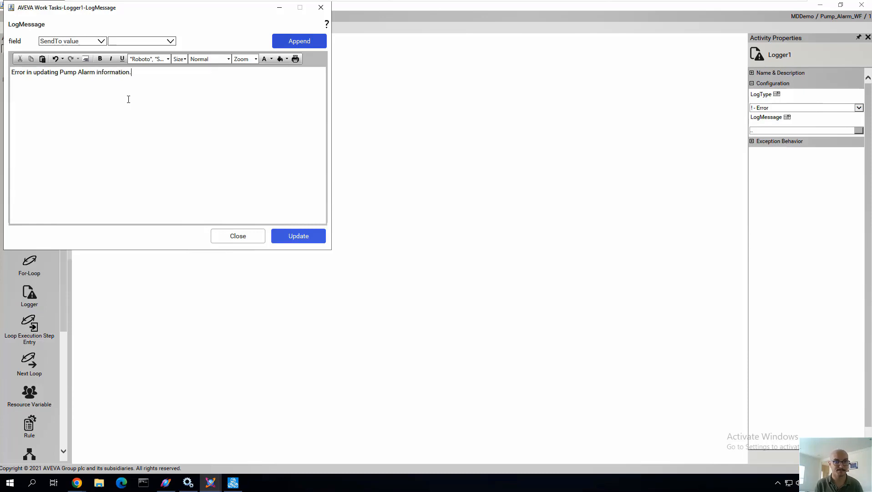
left_click(238, 235)
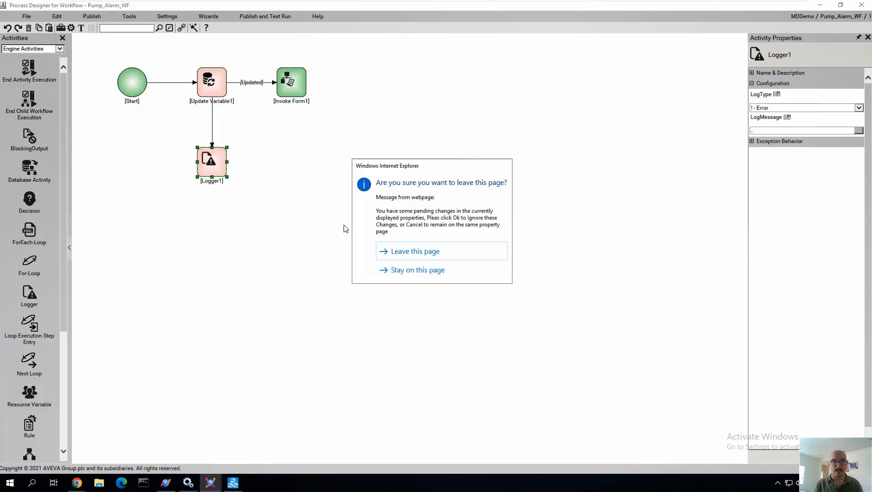
left_click(415, 250)
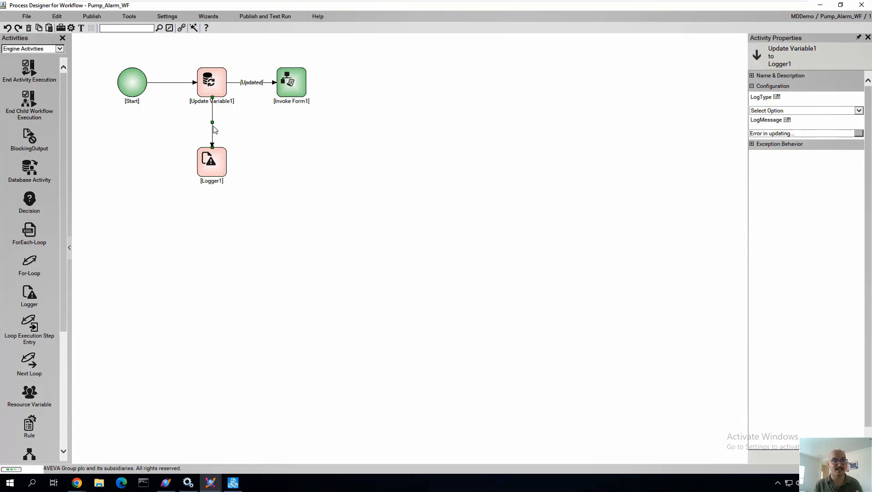
left_click(211, 134)
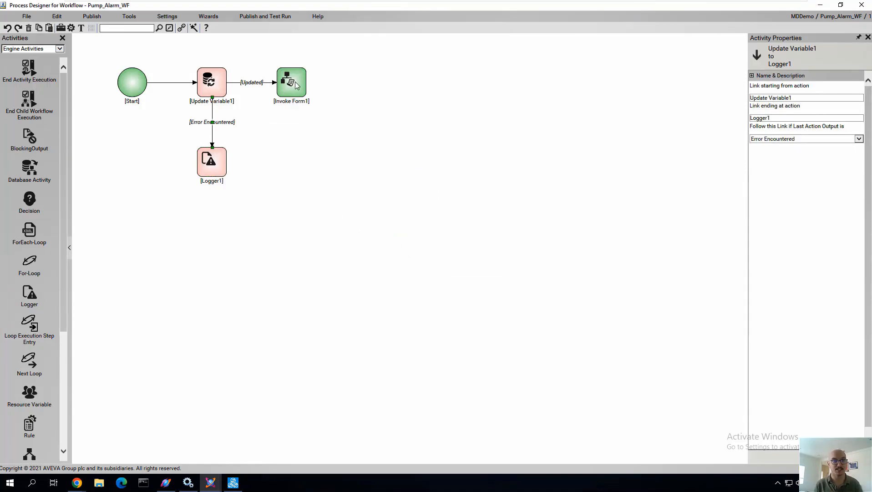
left_click(132, 82)
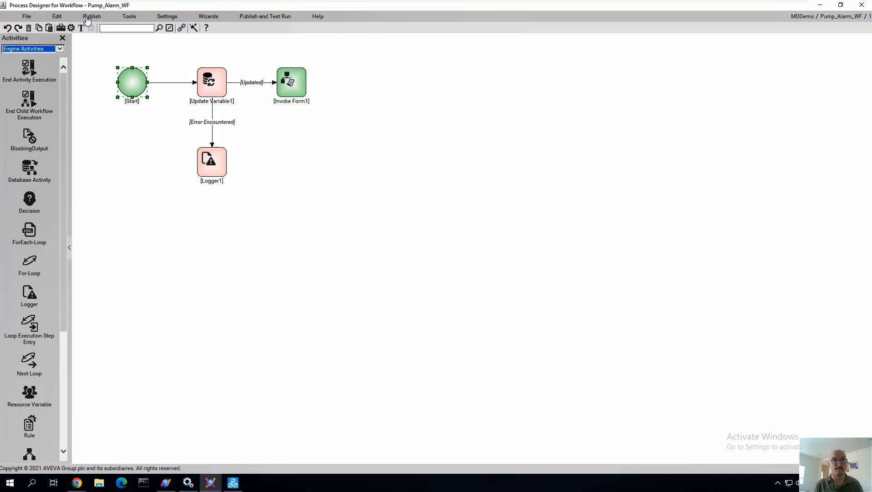
- Publish Pump_Alarm_WF, sign in to the Model Driven MES console and return to System Platform IDE
left_click(91, 15)
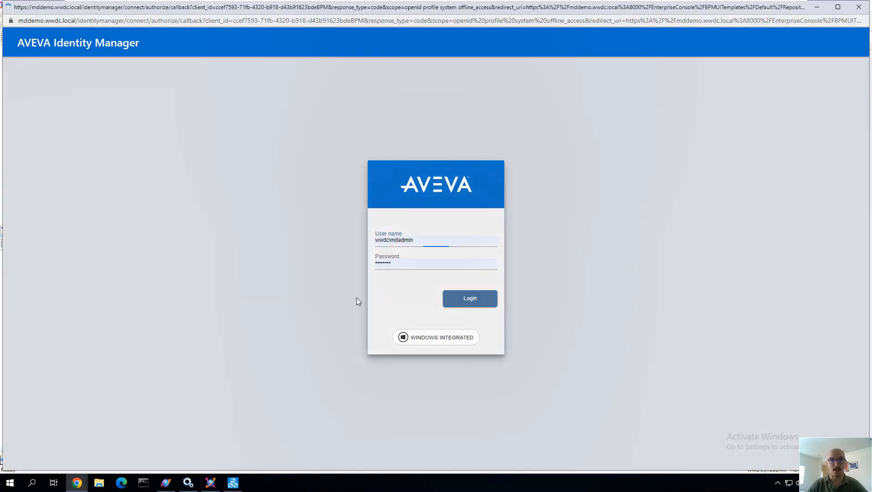
left_click(469, 298)
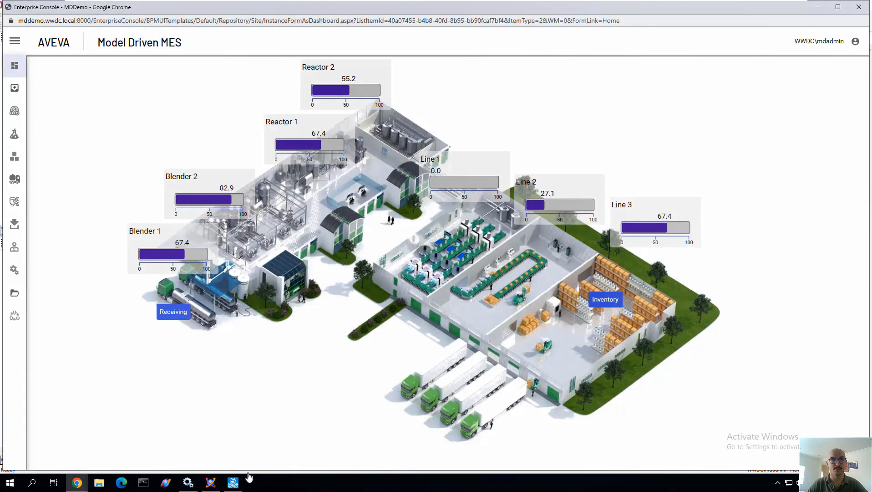
left_click(209, 481)
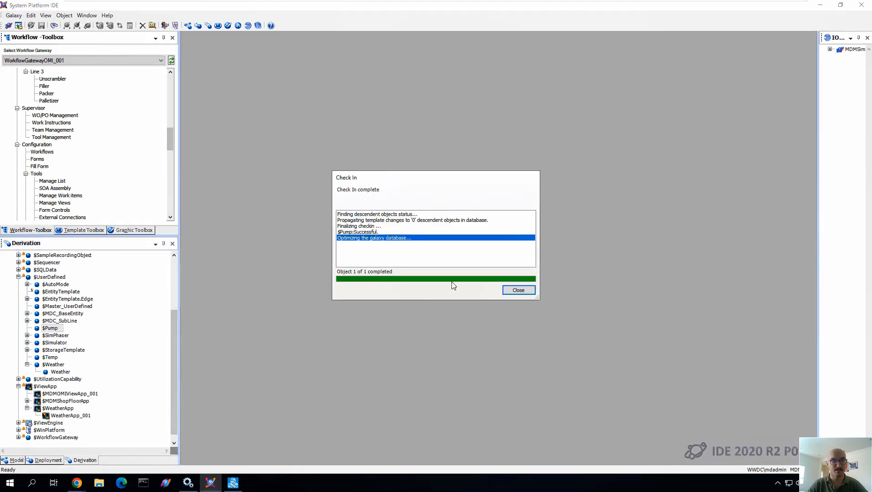
- Dismiss the $Pump check-in report, confirm renaming Pump_001 to Pump1 and go to Deployment view
left_click(517, 290)
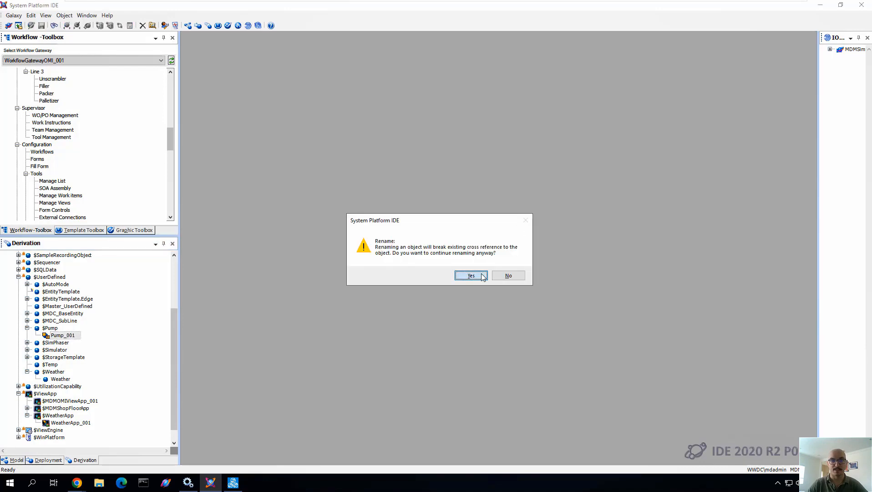
left_click(471, 275)
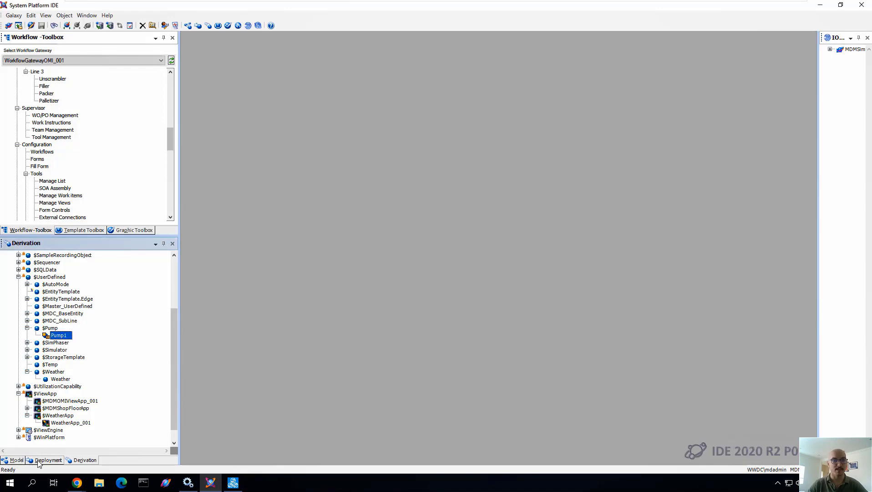
left_click(15, 460)
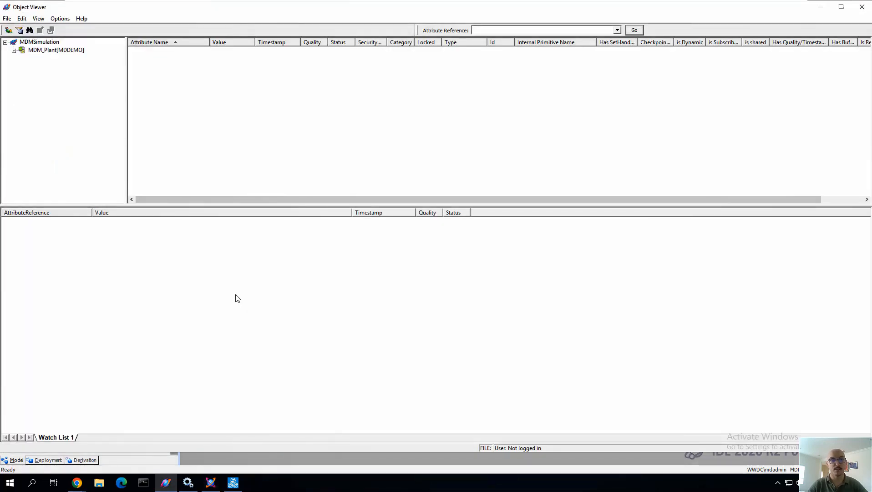
- Set Pump1.Pump_Notes to 'Need Supervisor approval for alarm acknowledgement'
left_click(74, 99)
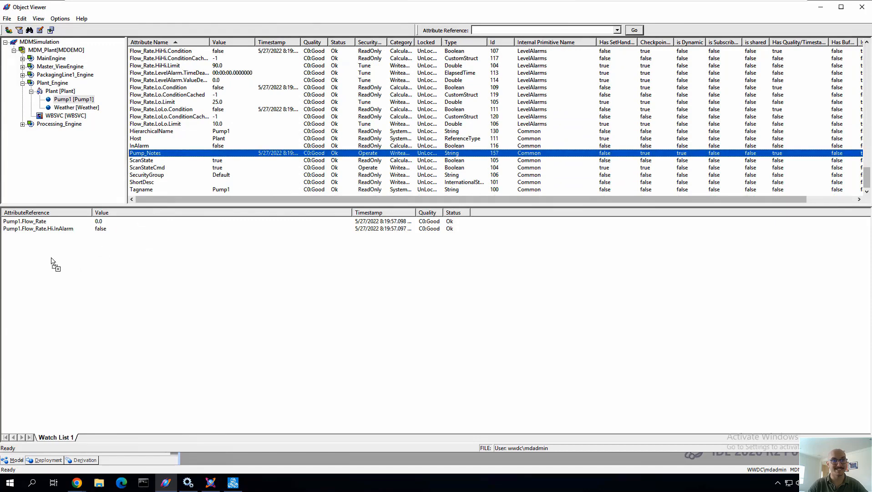
double_click(145, 153)
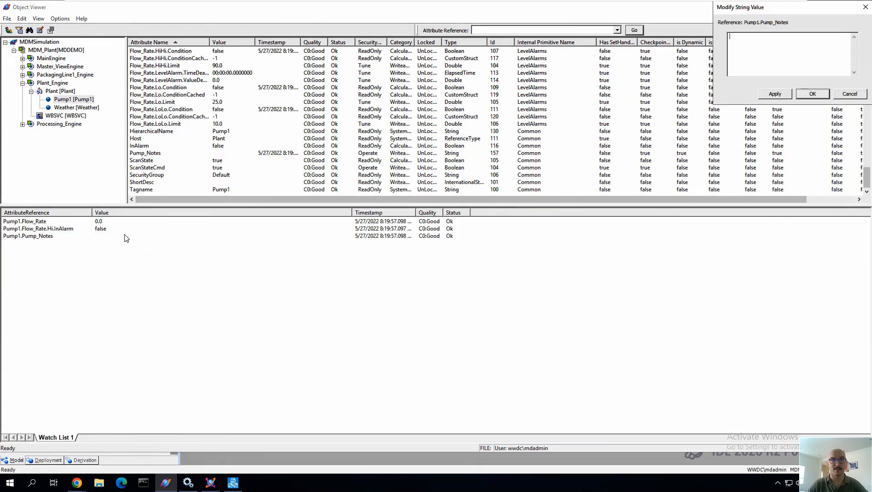
mouse_move(268, 212)
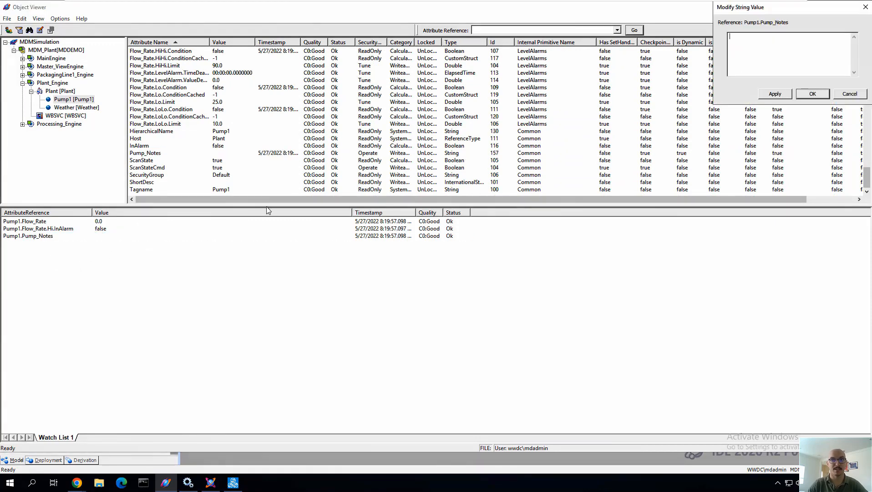
type("Need Supervisor approval for alarm")
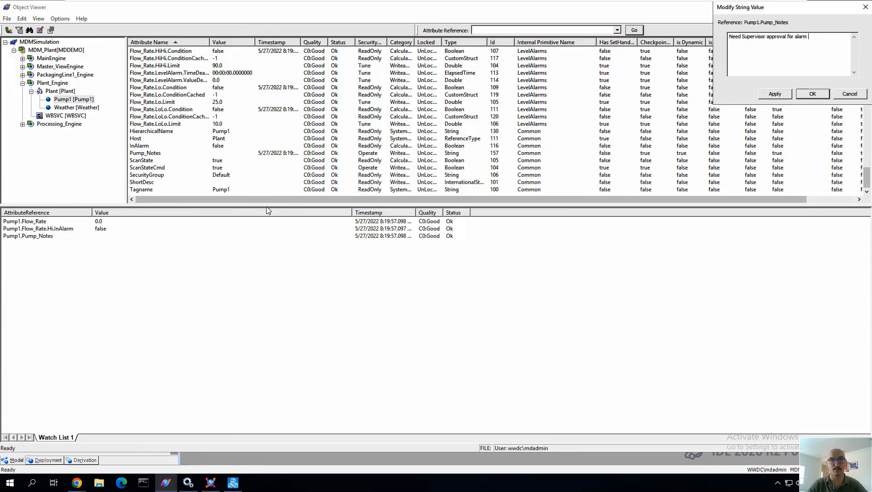
type("acknowledgement")
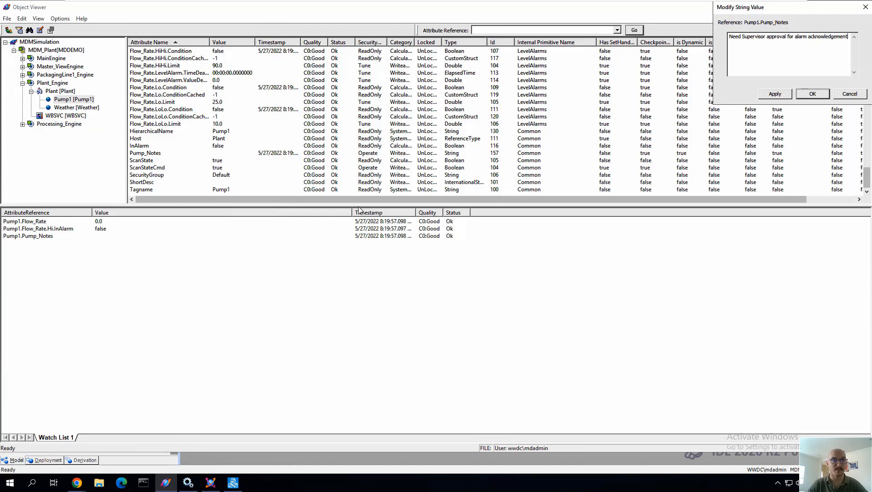
left_click(811, 94)
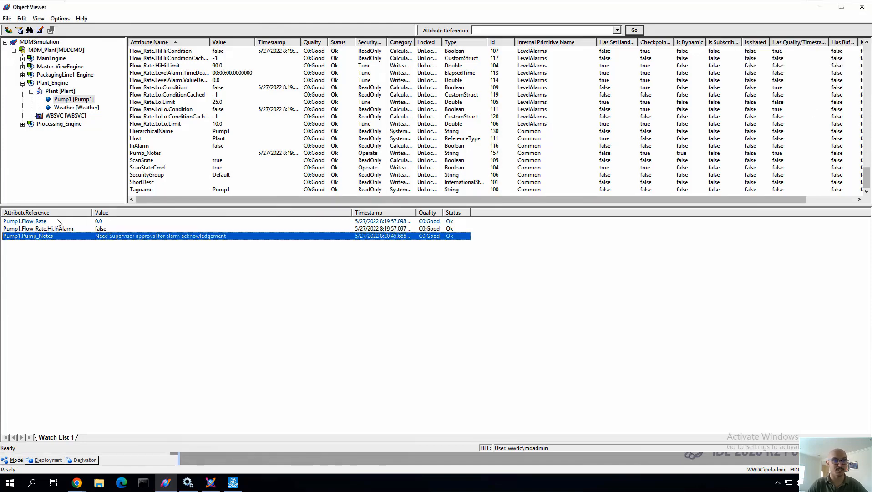
- Raise Pump1.Flow_Rate to 80 to trigger the alarm
double_click(24, 221)
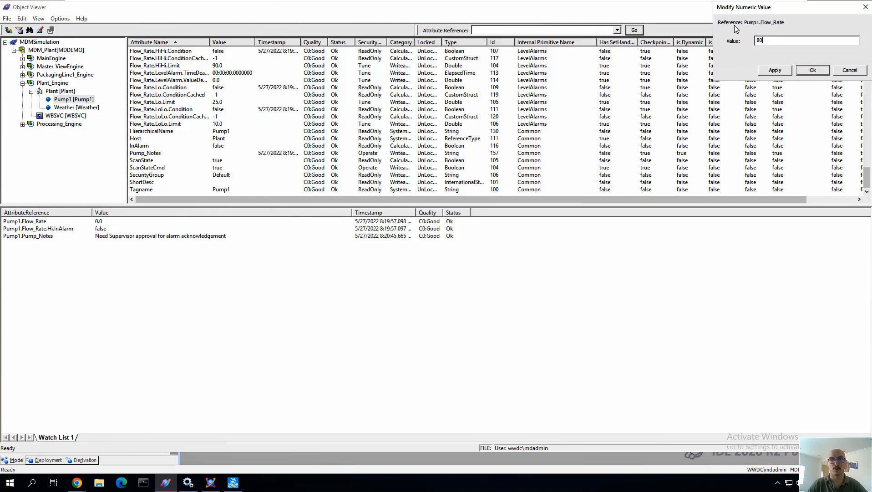
left_click(811, 70)
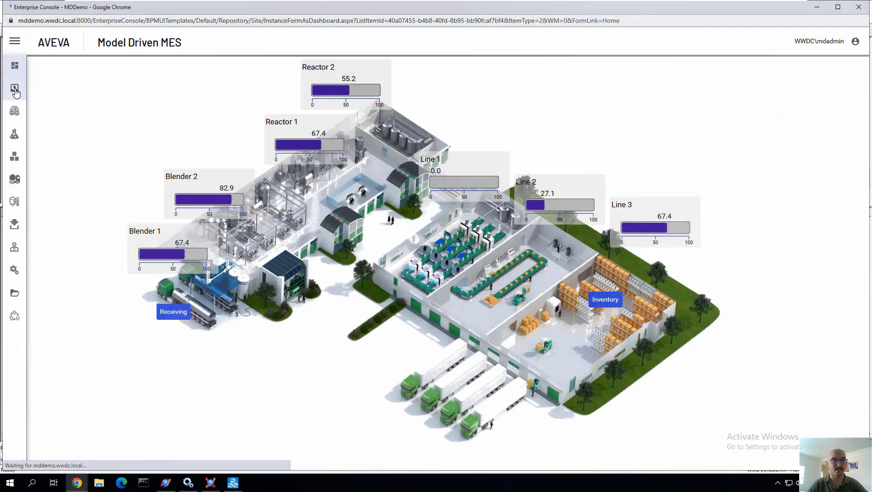
- Open the latest Pump_Alarm_WF work item showing flow rate 80 and the supervisor note, and finish it
left_click(15, 89)
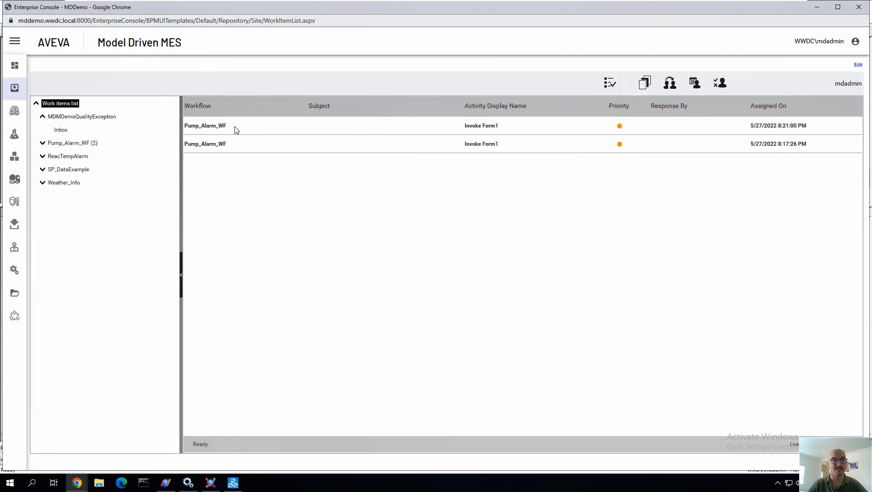
double_click(205, 124)
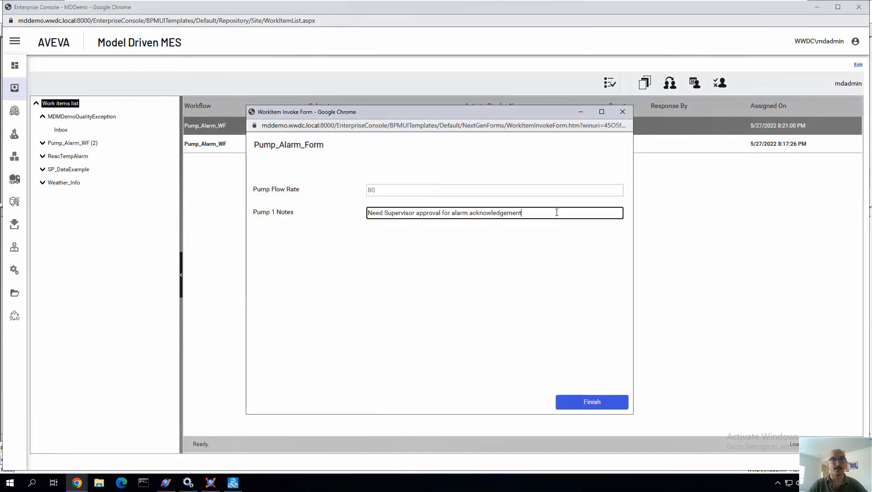
left_click(591, 401)
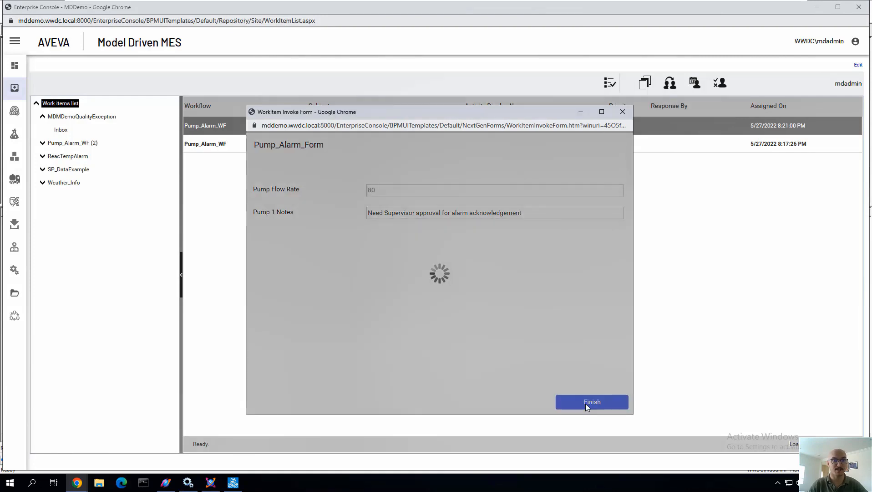
left_click(592, 401)
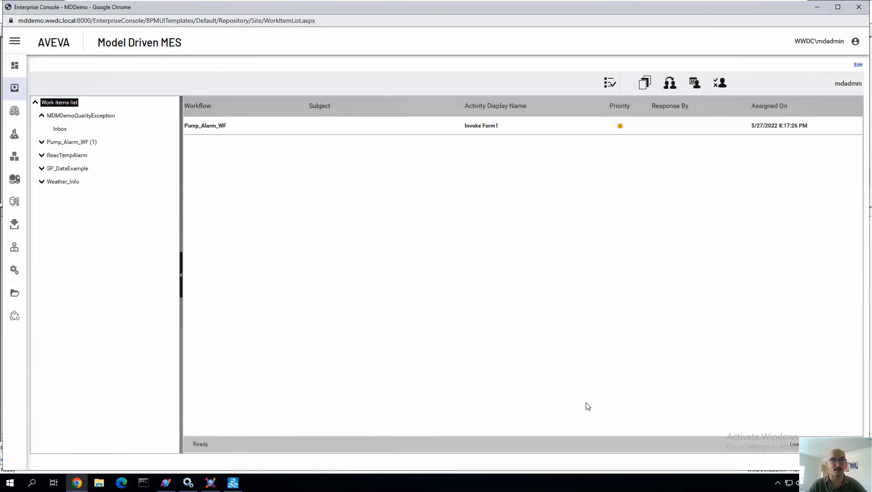